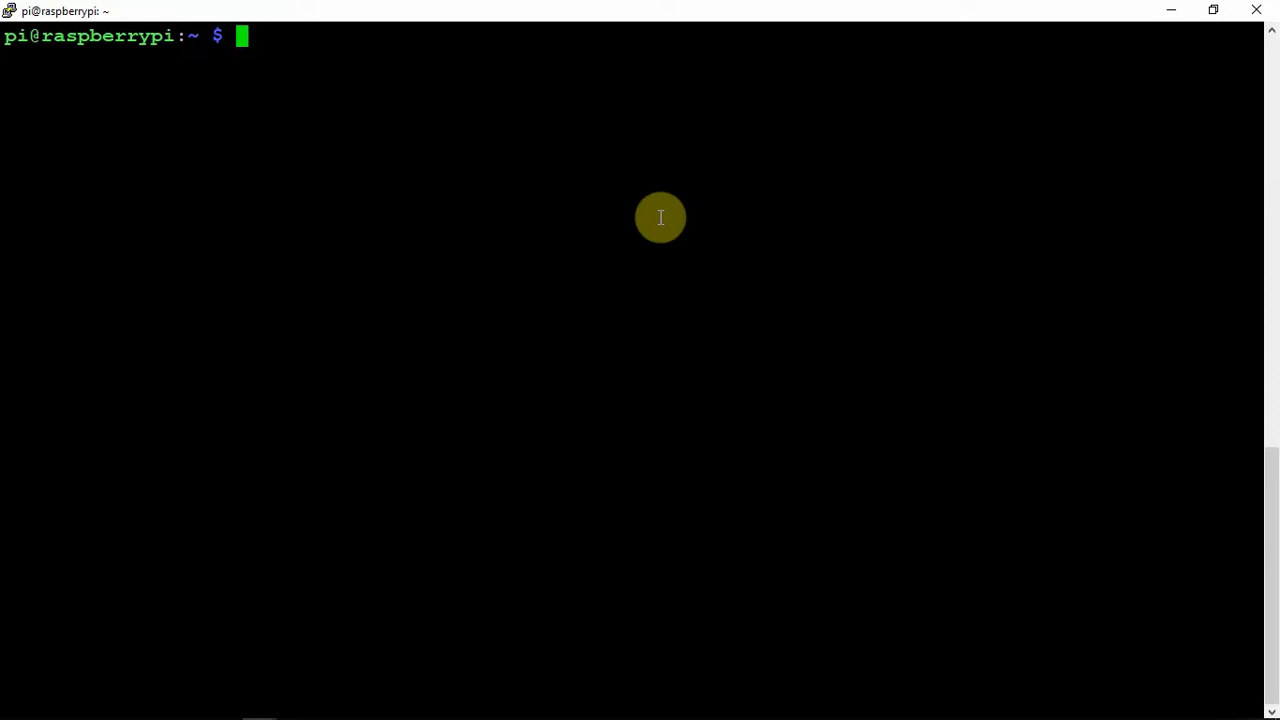
mouse_move(613, 710)
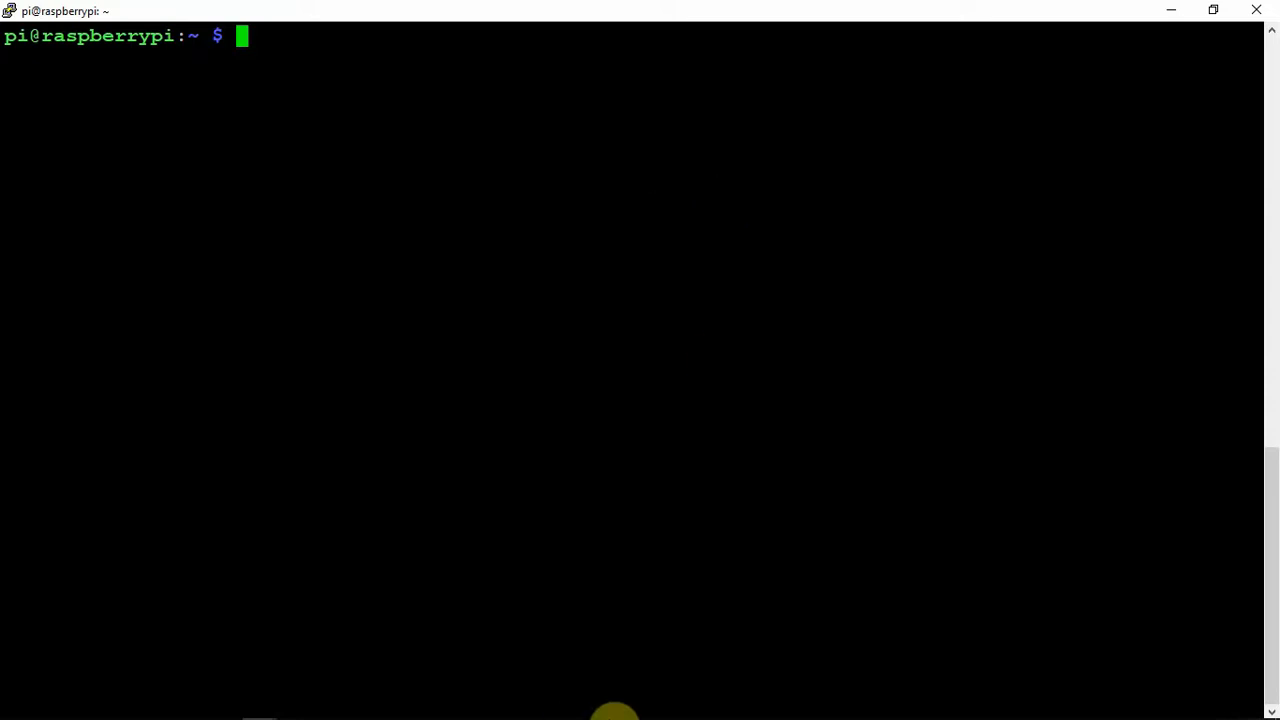
mouse_move(614, 710)
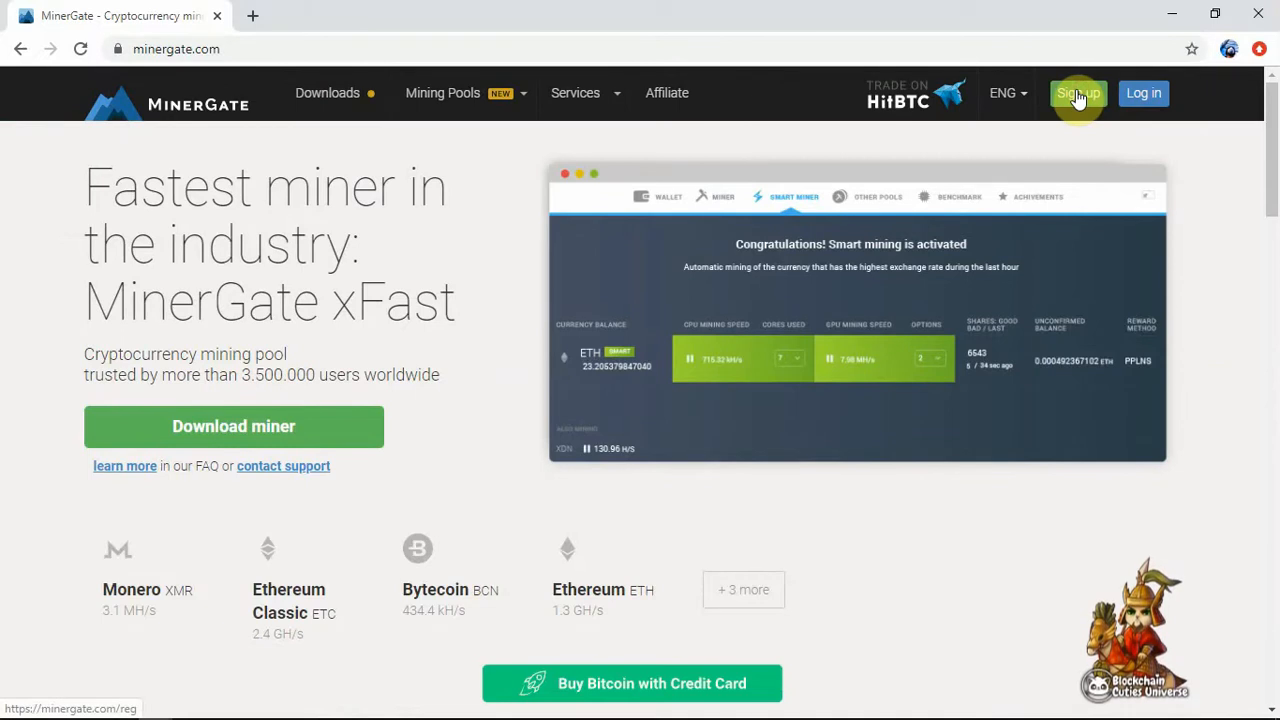
- Open MinerGate's sign-up page and scroll through the email and password registration form
left_click(1078, 93)
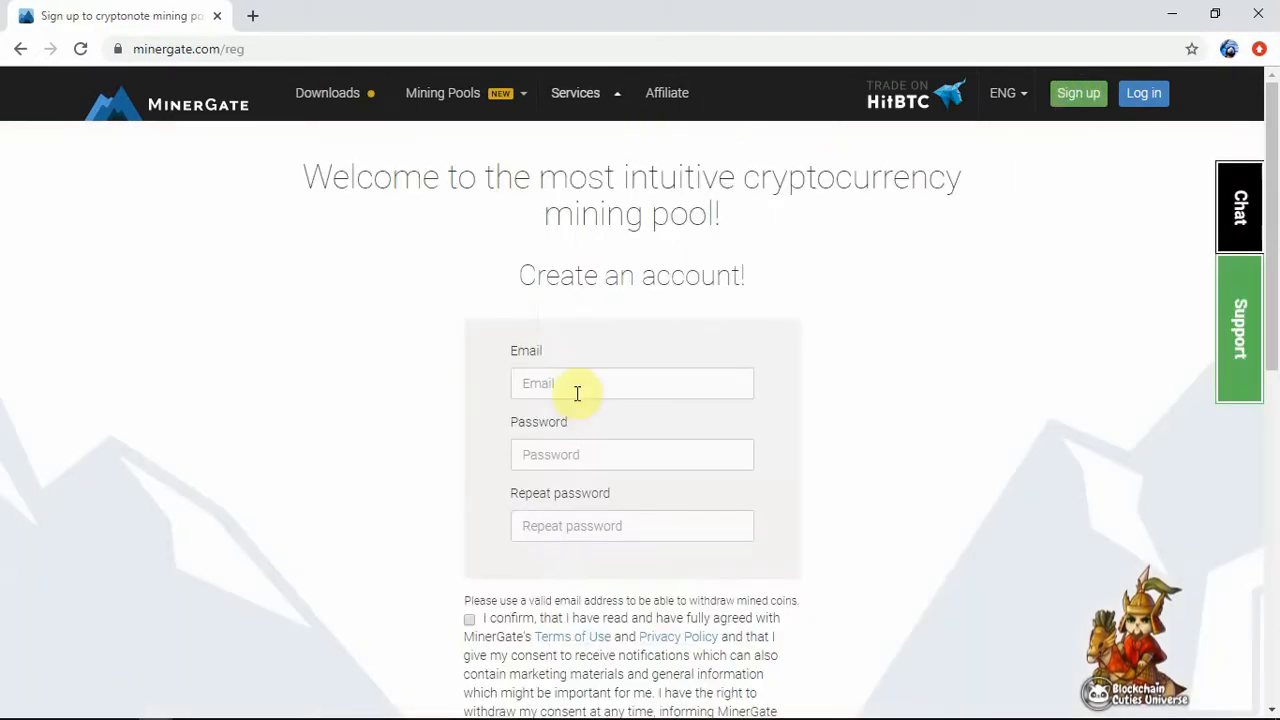
scroll("down", 3)
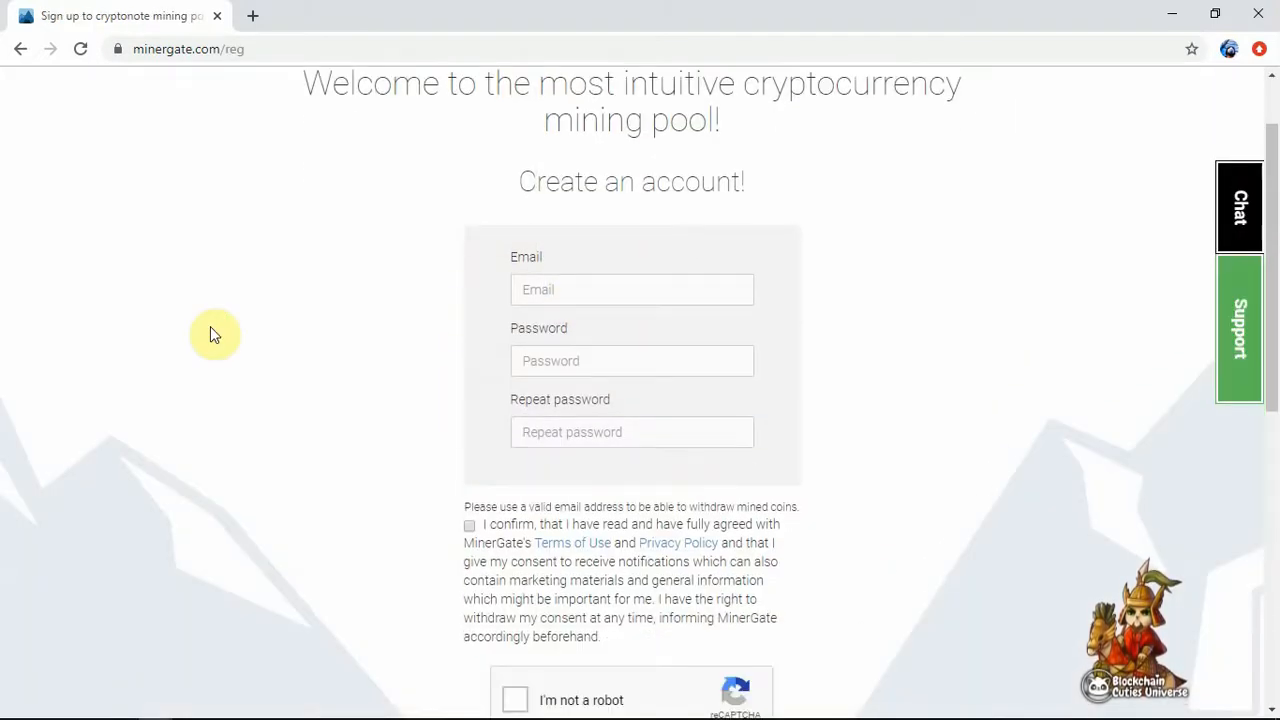
scroll("down", 3)
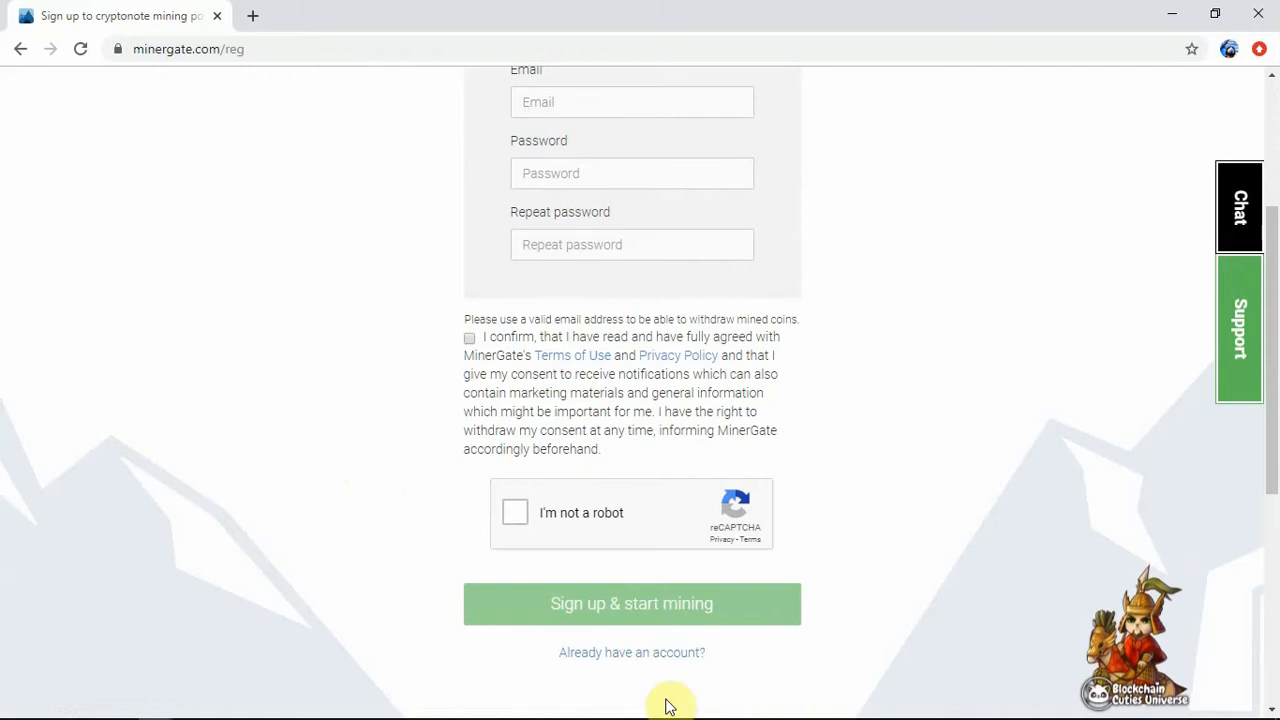
scroll("up", 3)
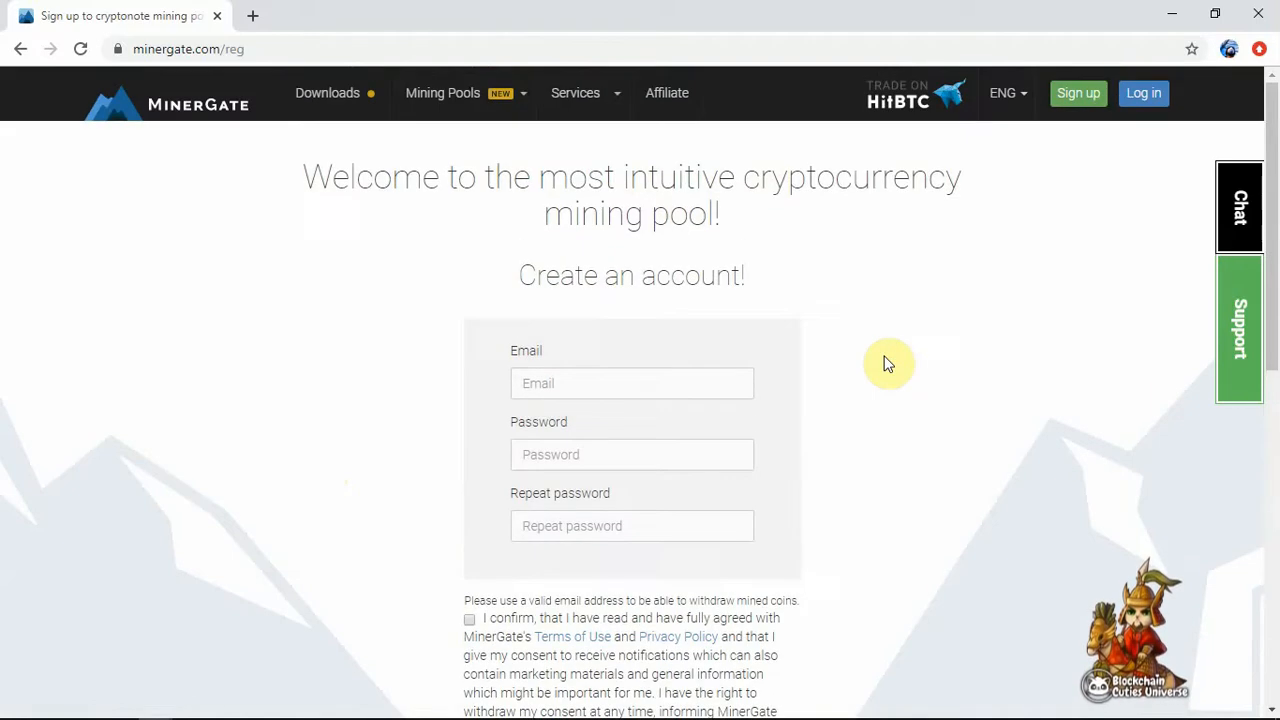
mouse_move(335, 100)
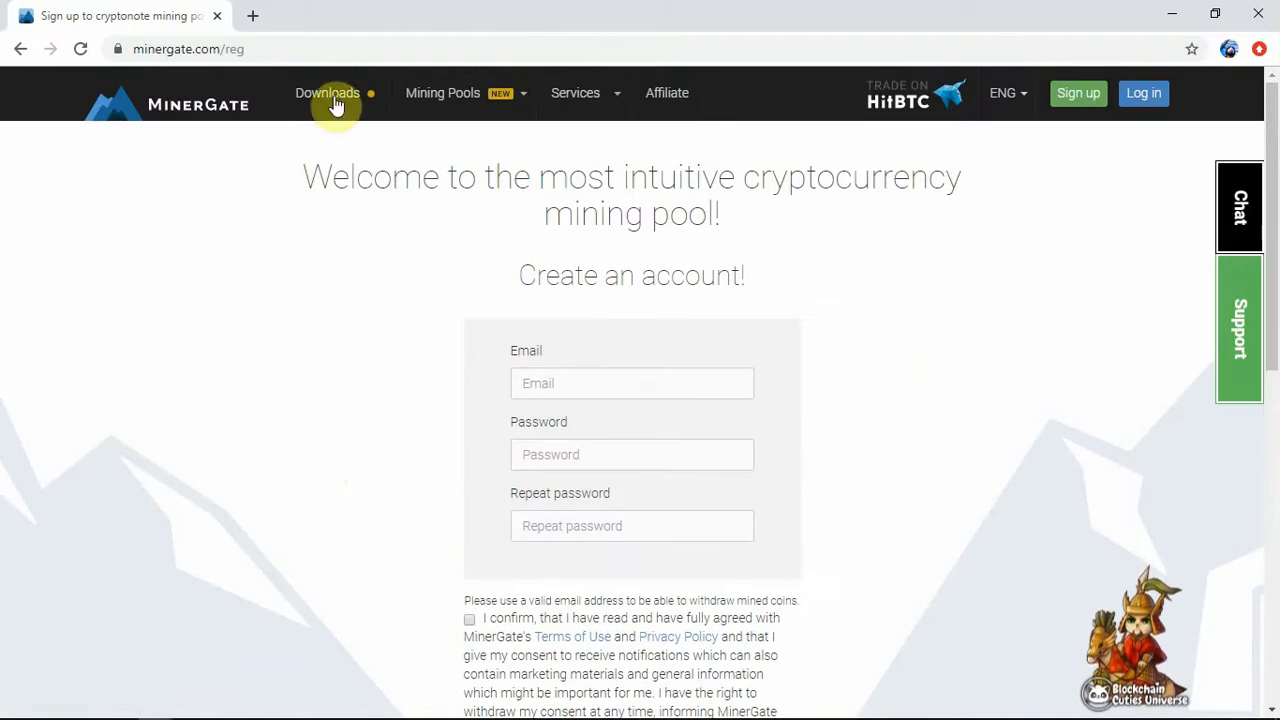
mouse_move(455, 373)
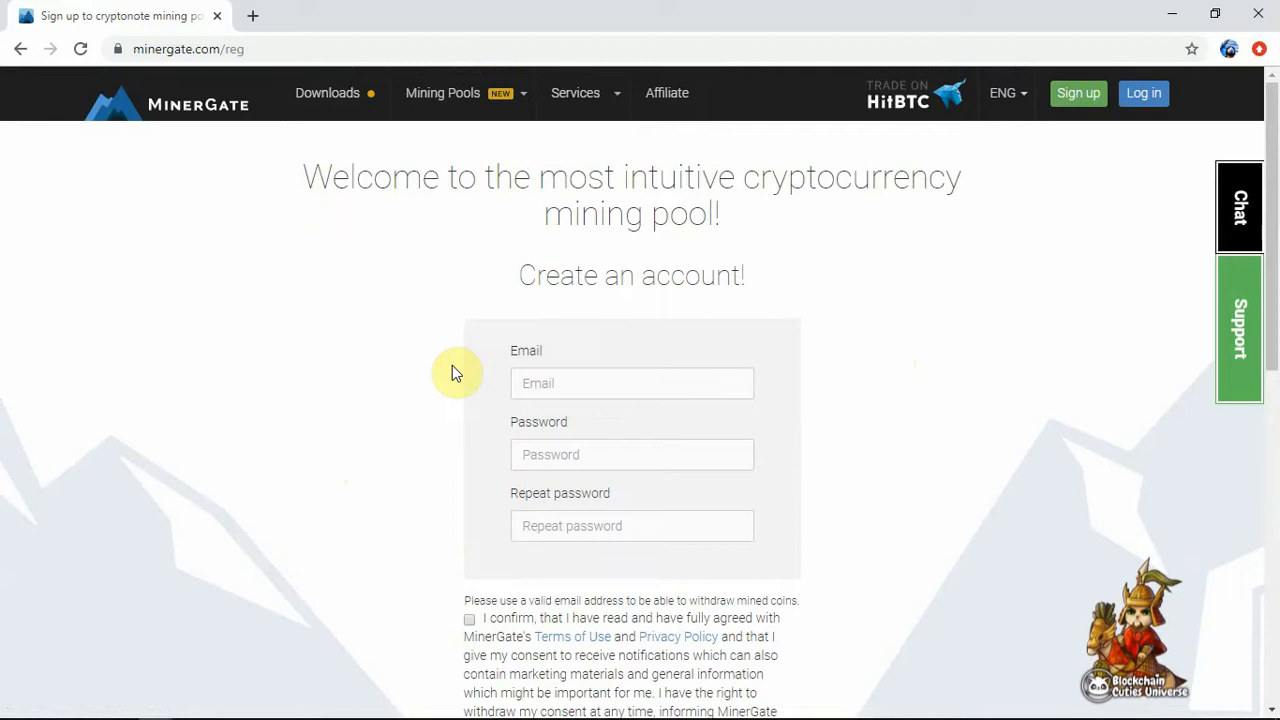
mouse_move(345, 324)
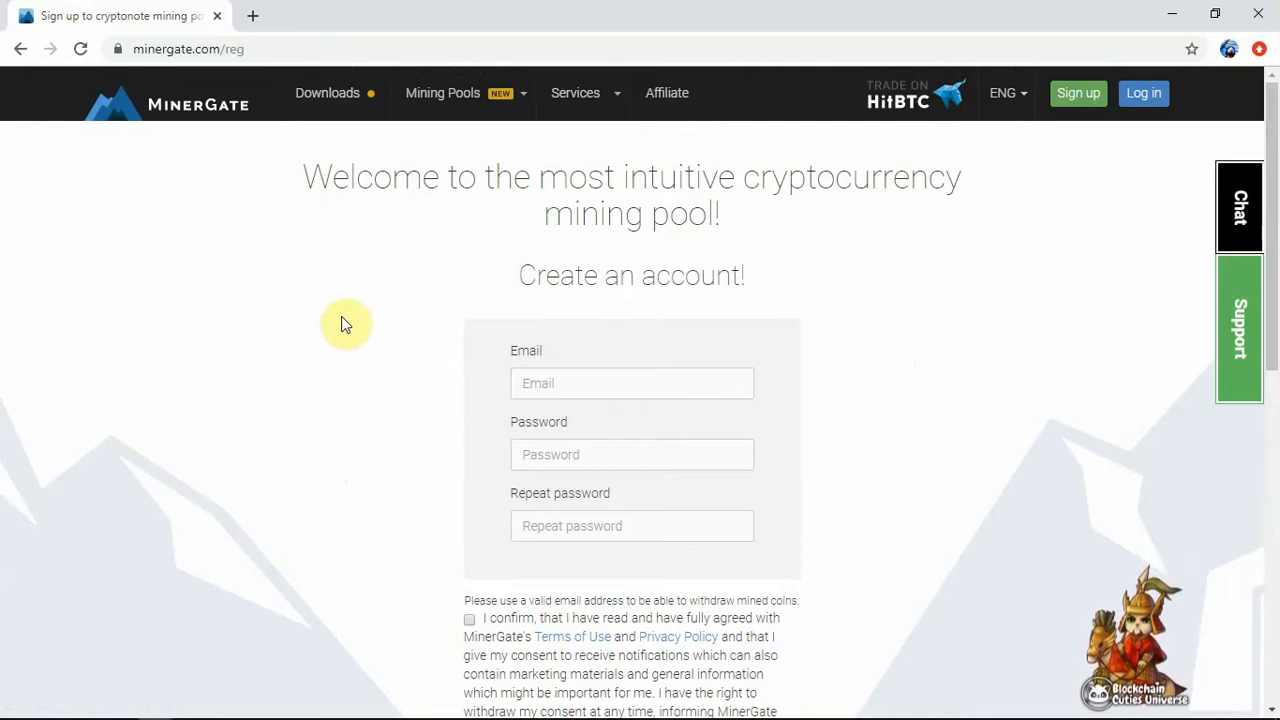
mouse_move(345, 324)
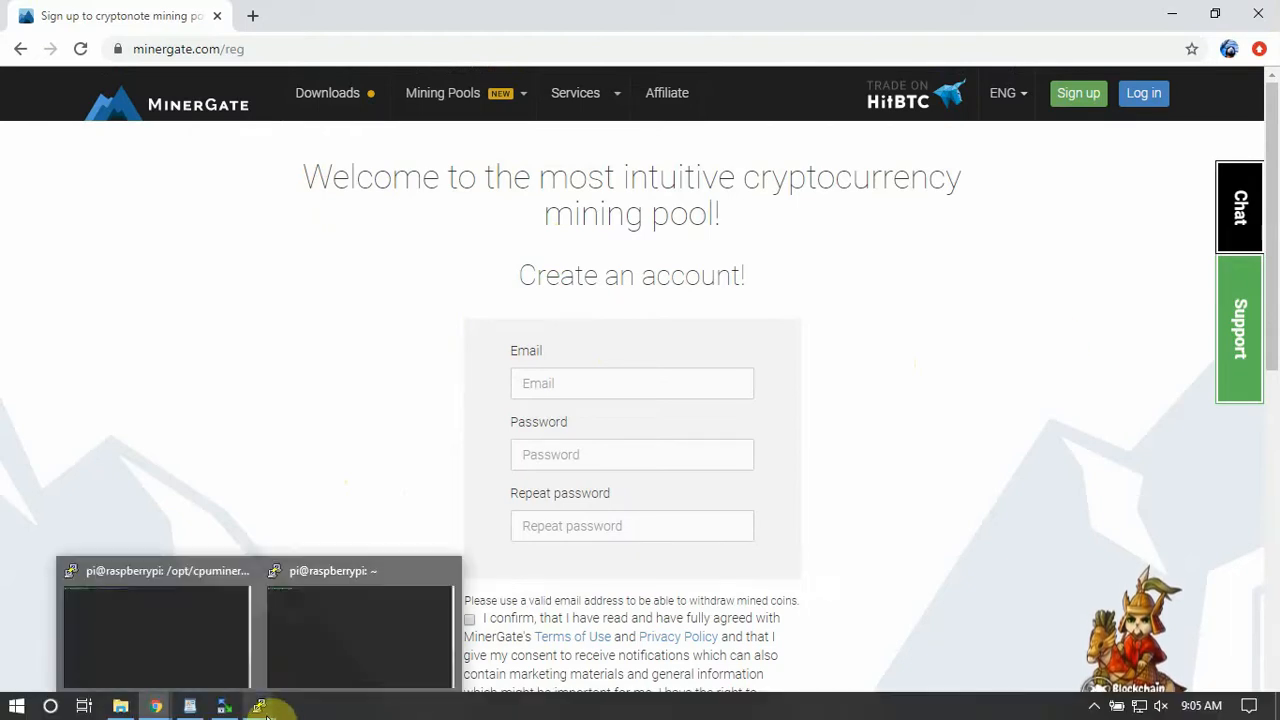
- Run sudo apt update on the Pi, reporting 23 upgradable packages, then clear the terminal
left_click(357, 635)
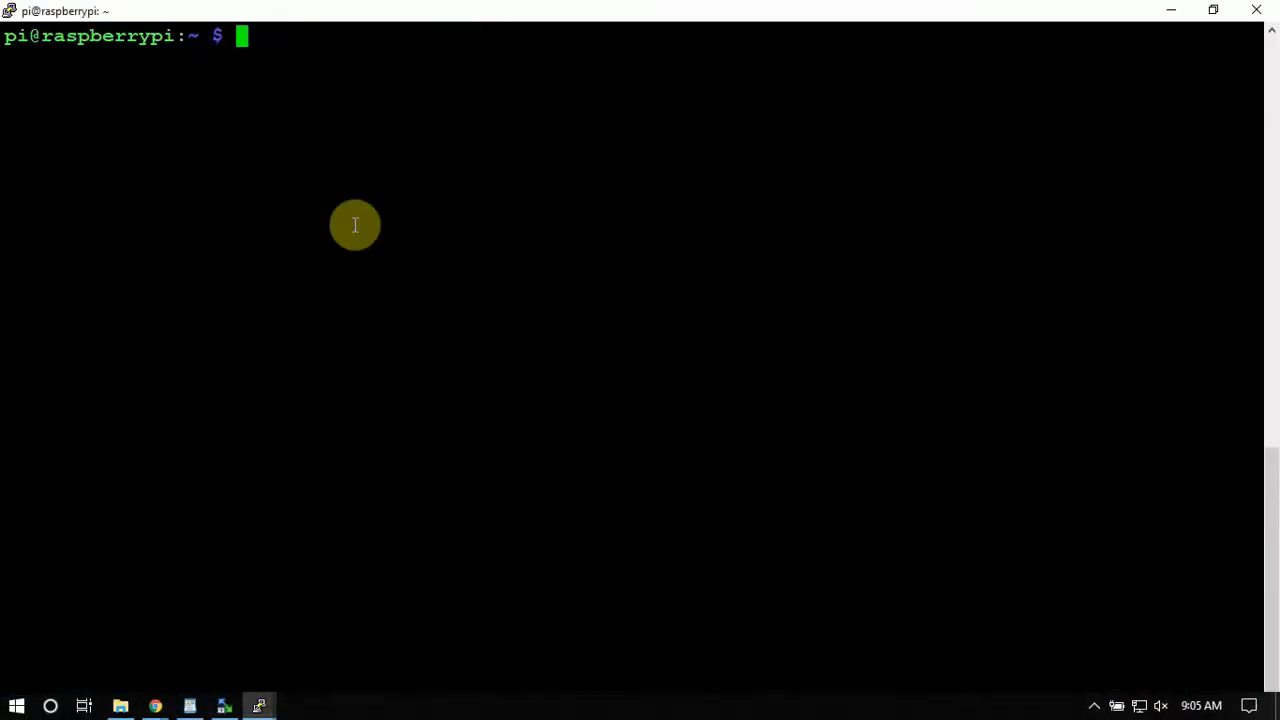
mouse_move(351, 173)
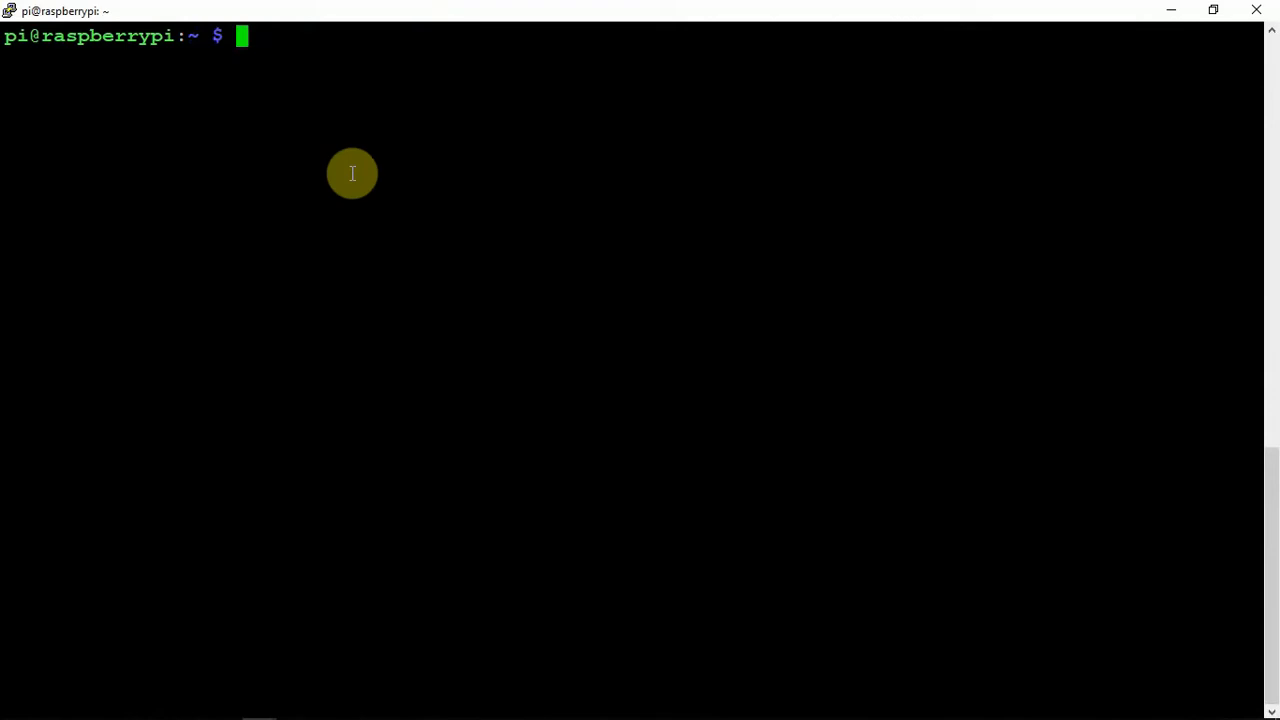
type("sudo apt update")
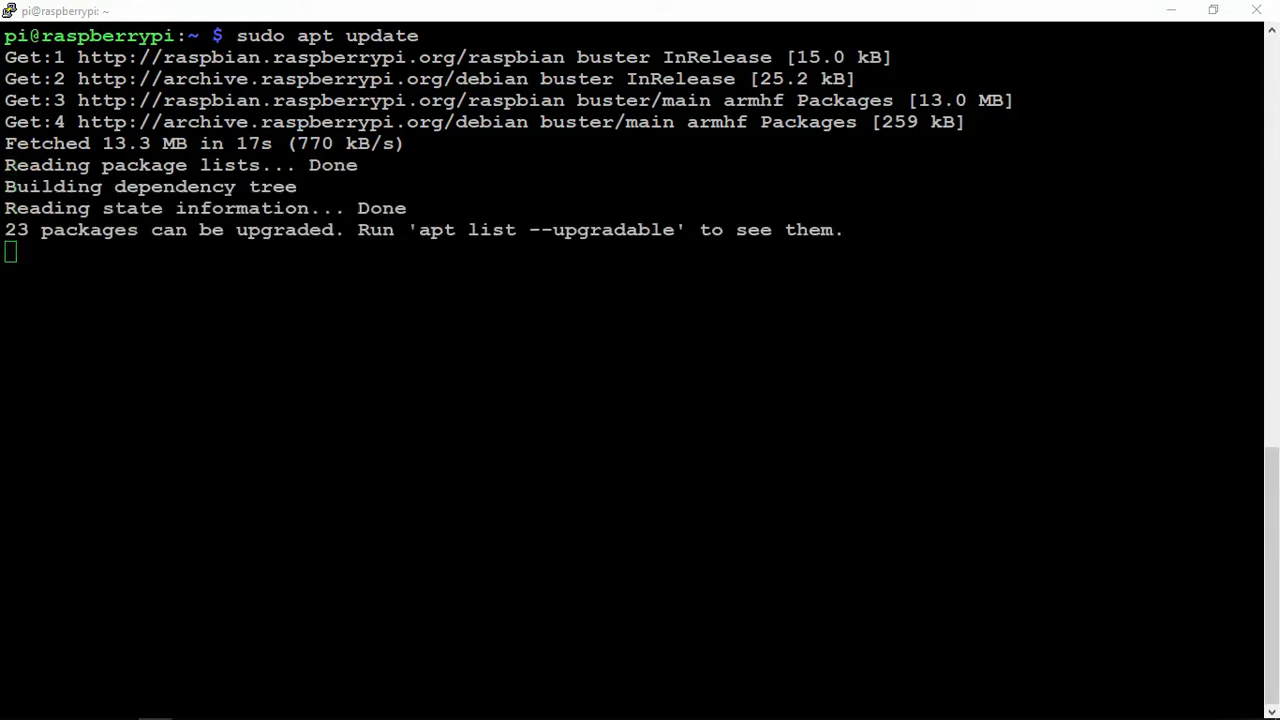
key("Return")
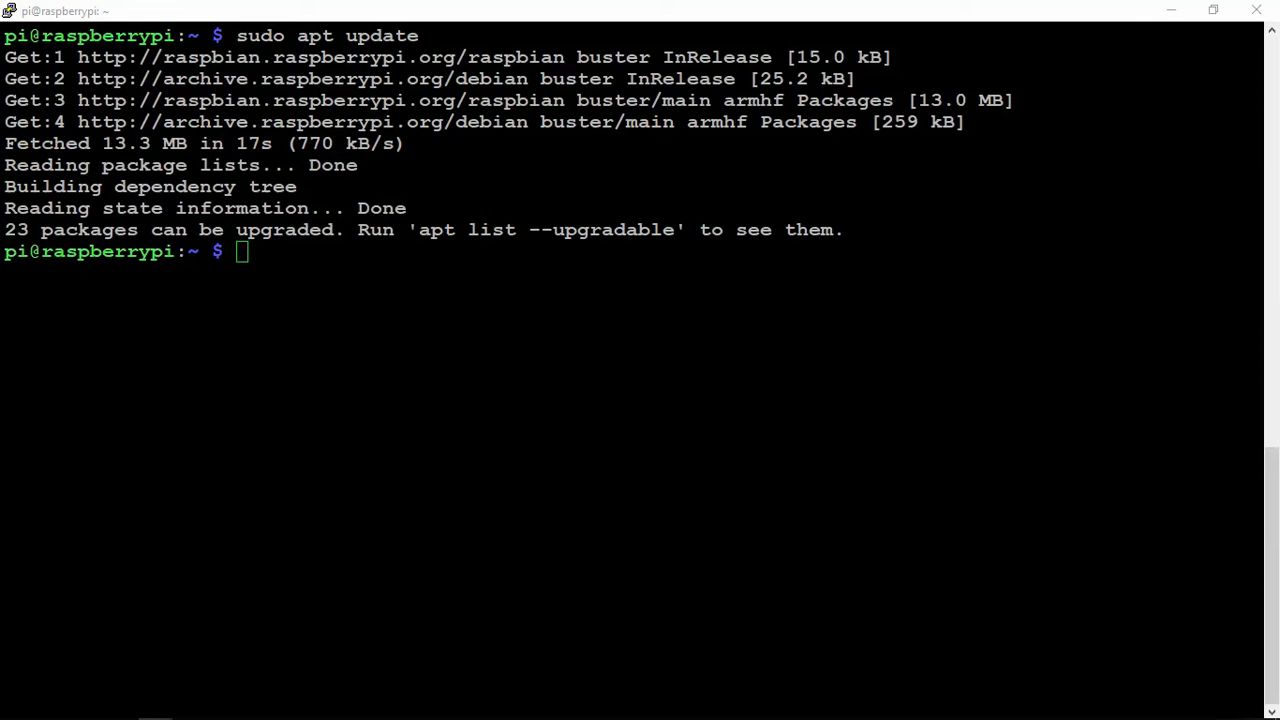
mouse_move(689, 366)
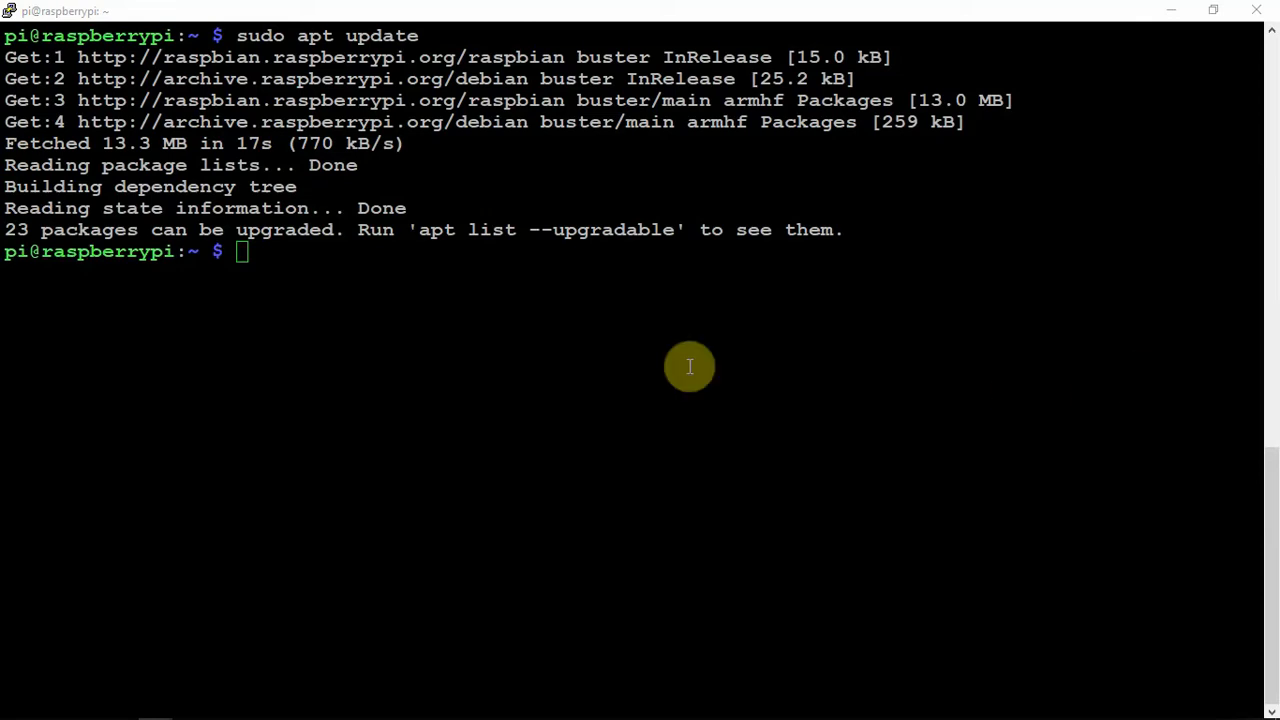
key("ctrl+l")
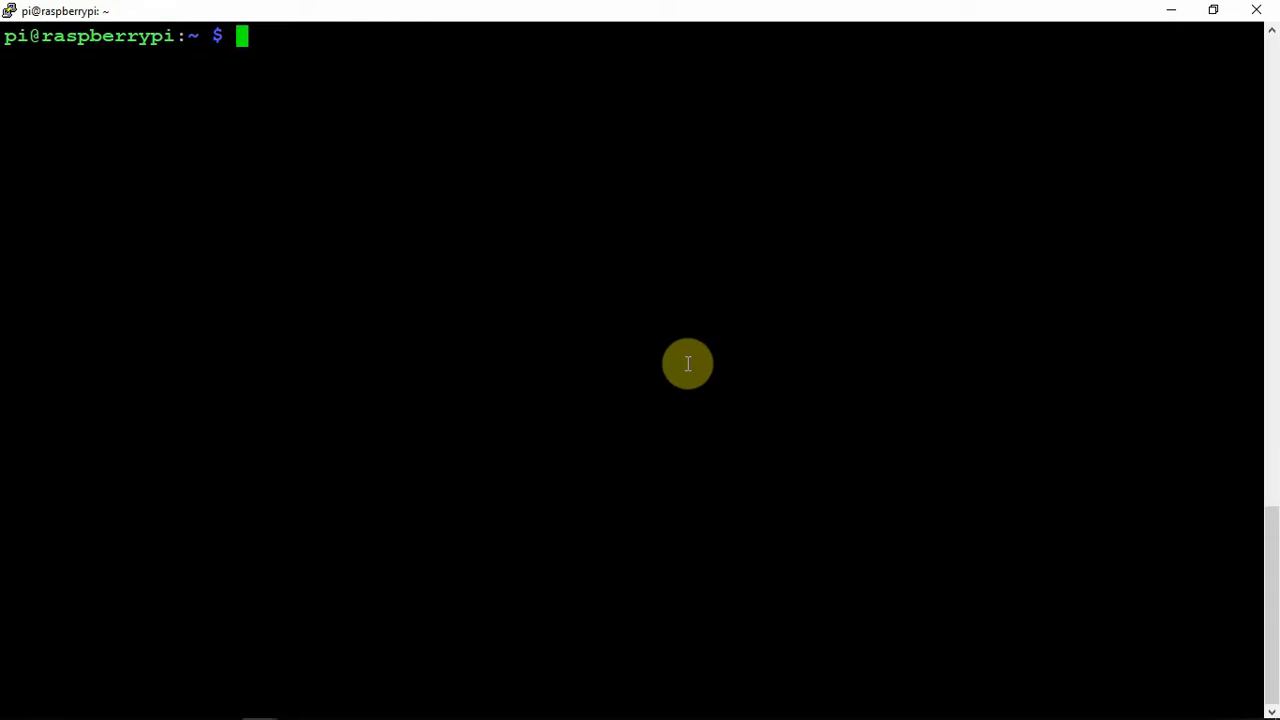
mouse_move(688, 364)
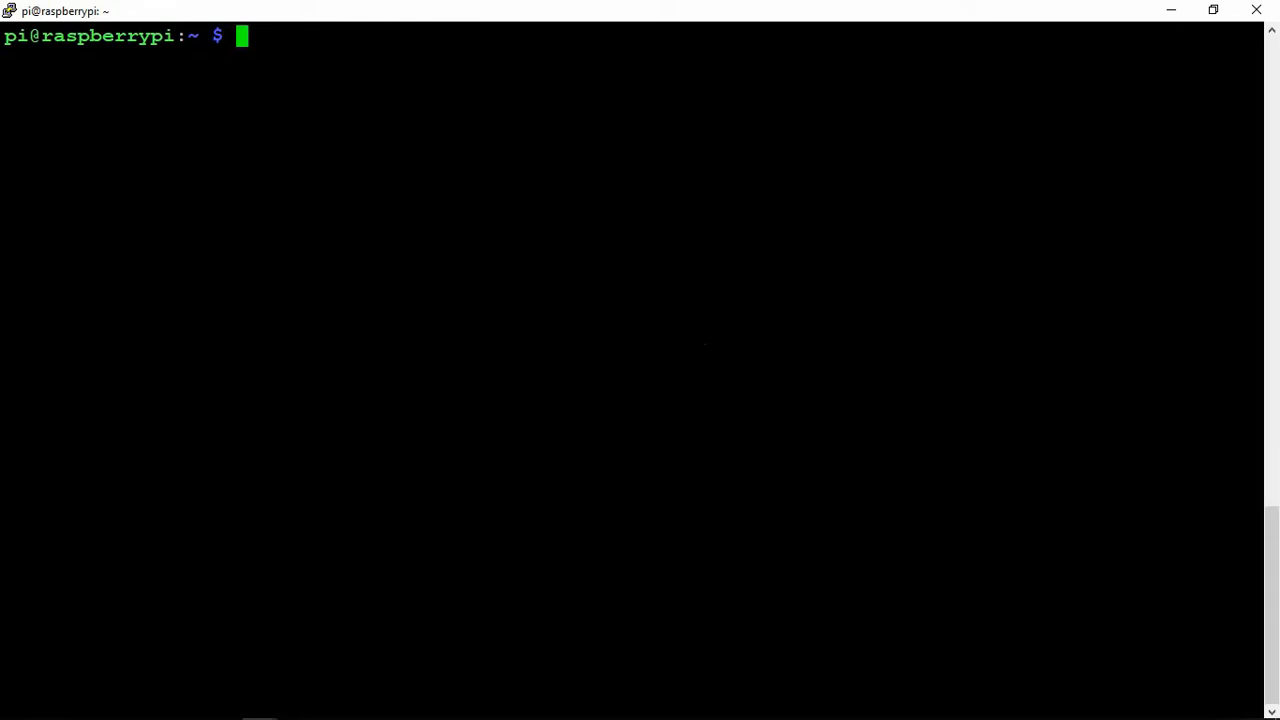
- Move into /opt, rerun the tpruvot/cpuminer-multi git clone, and enter cpuminer-multi
type("cd")
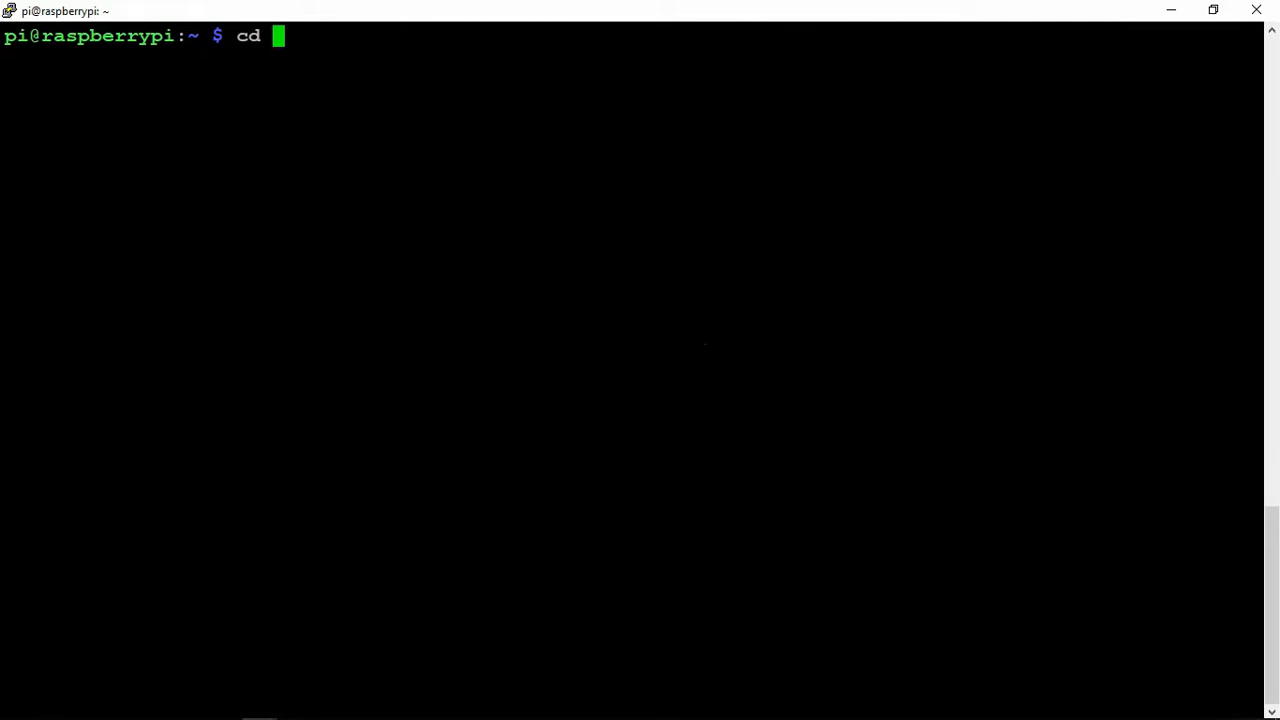
key("Return")
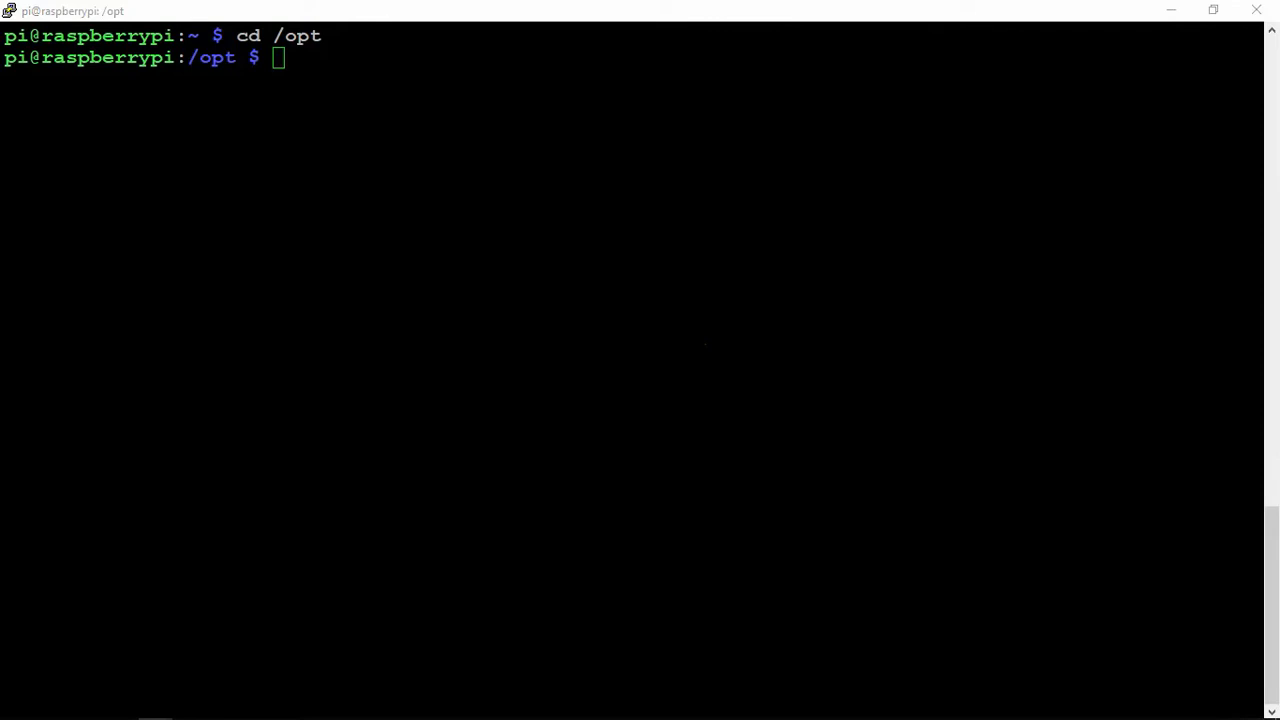
key("Return")
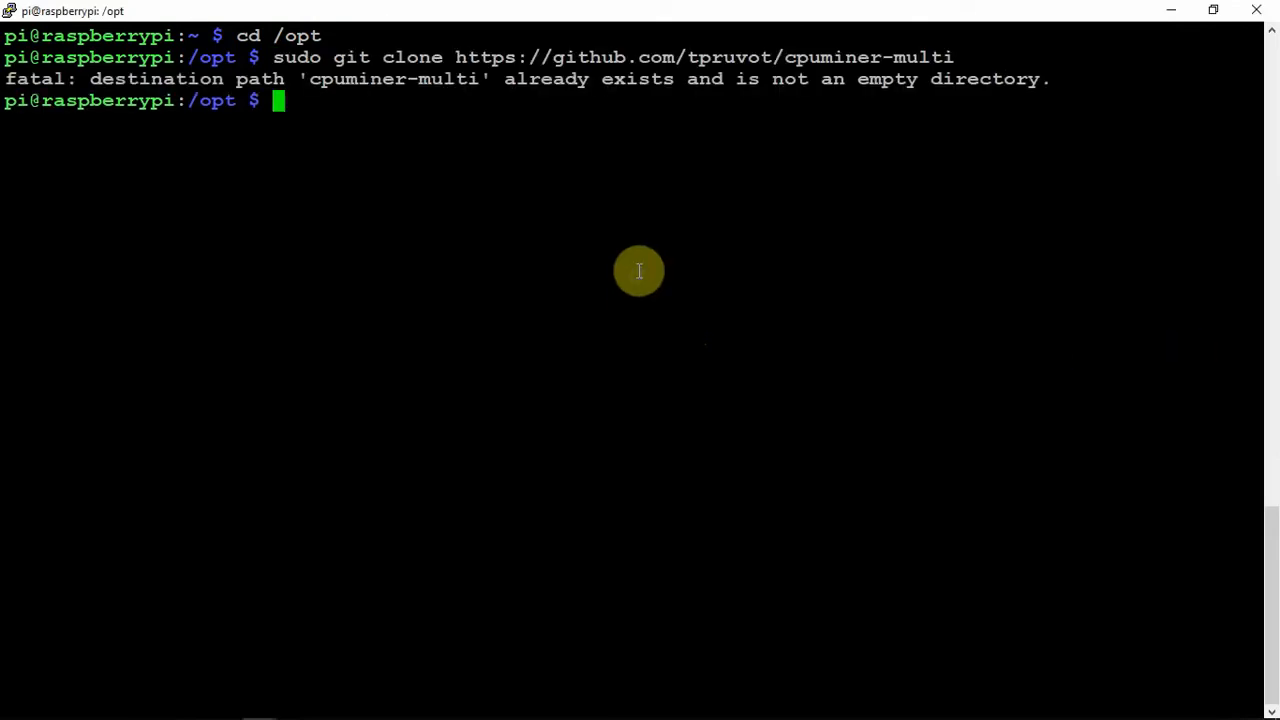
type("cd")
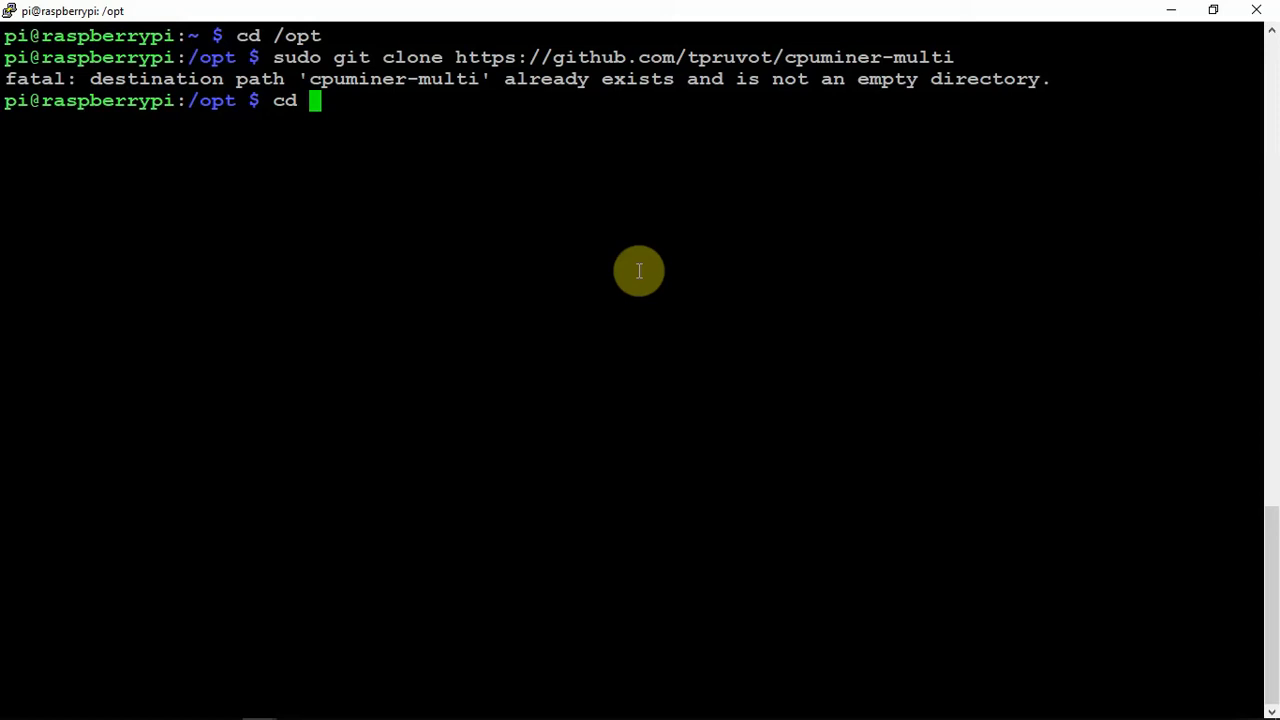
mouse_move(670, 260)
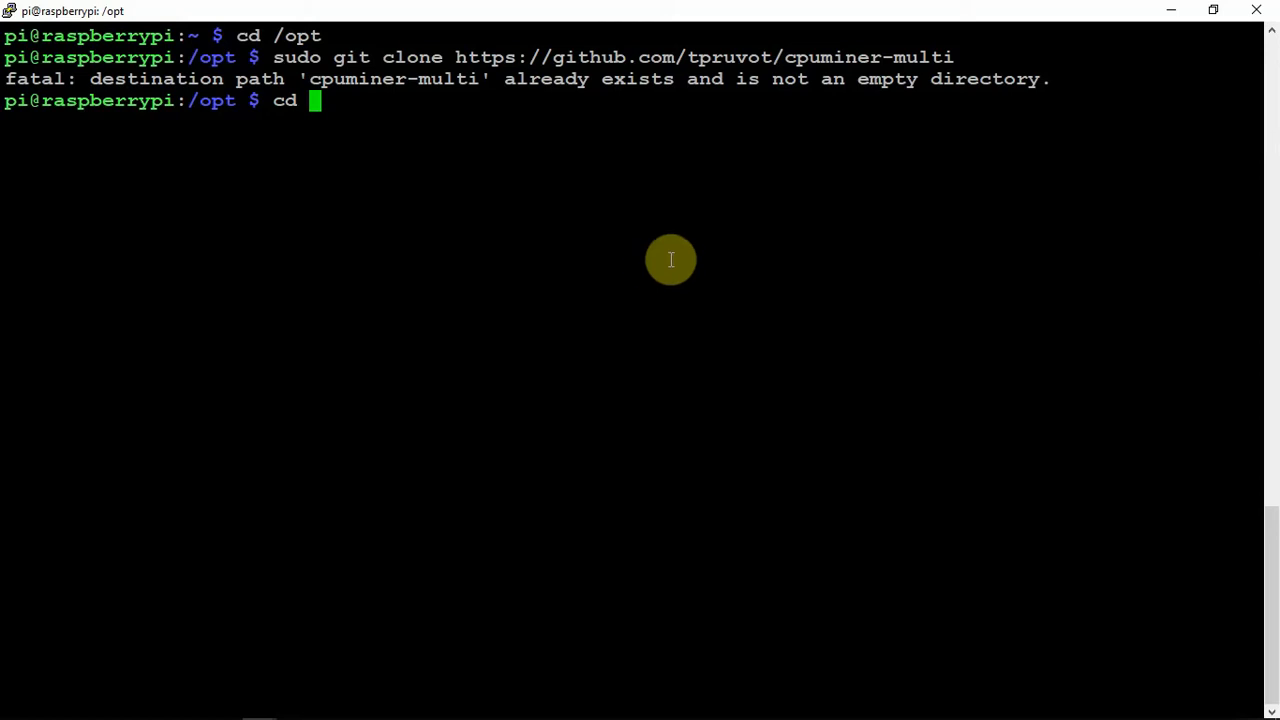
mouse_move(380, 78)
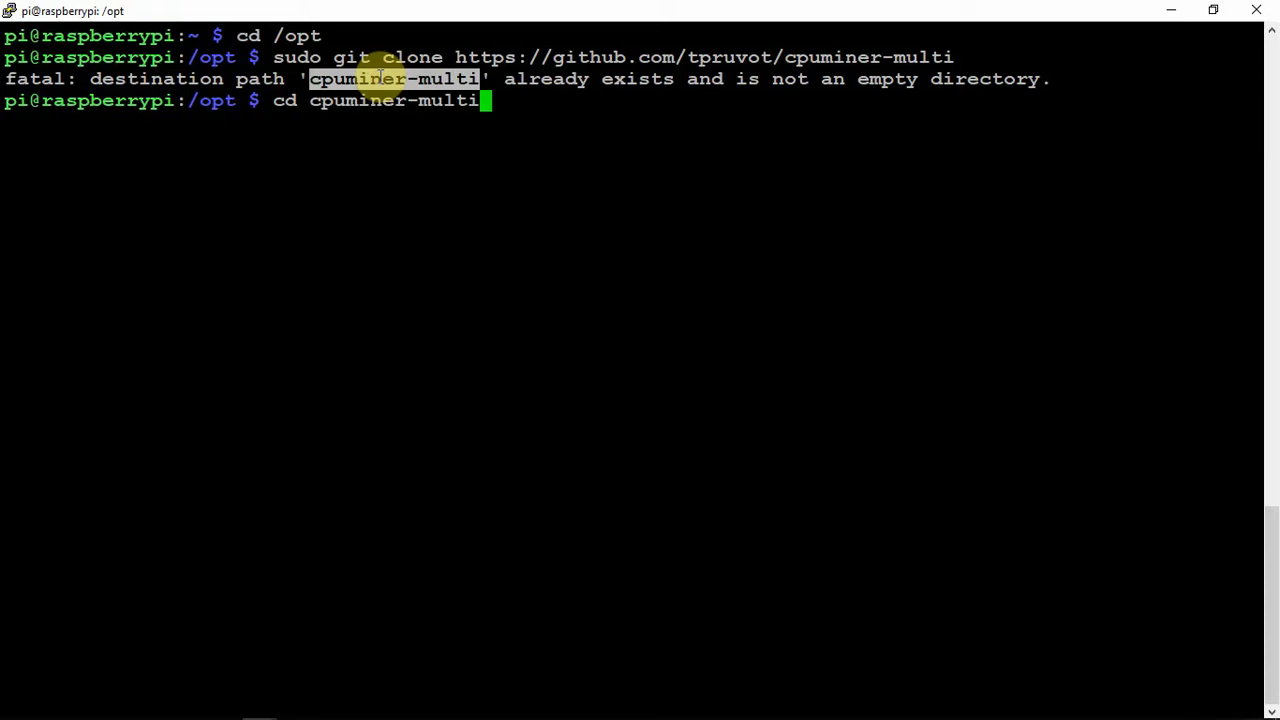
key("Return")
type("sudo ./autogen.sh")
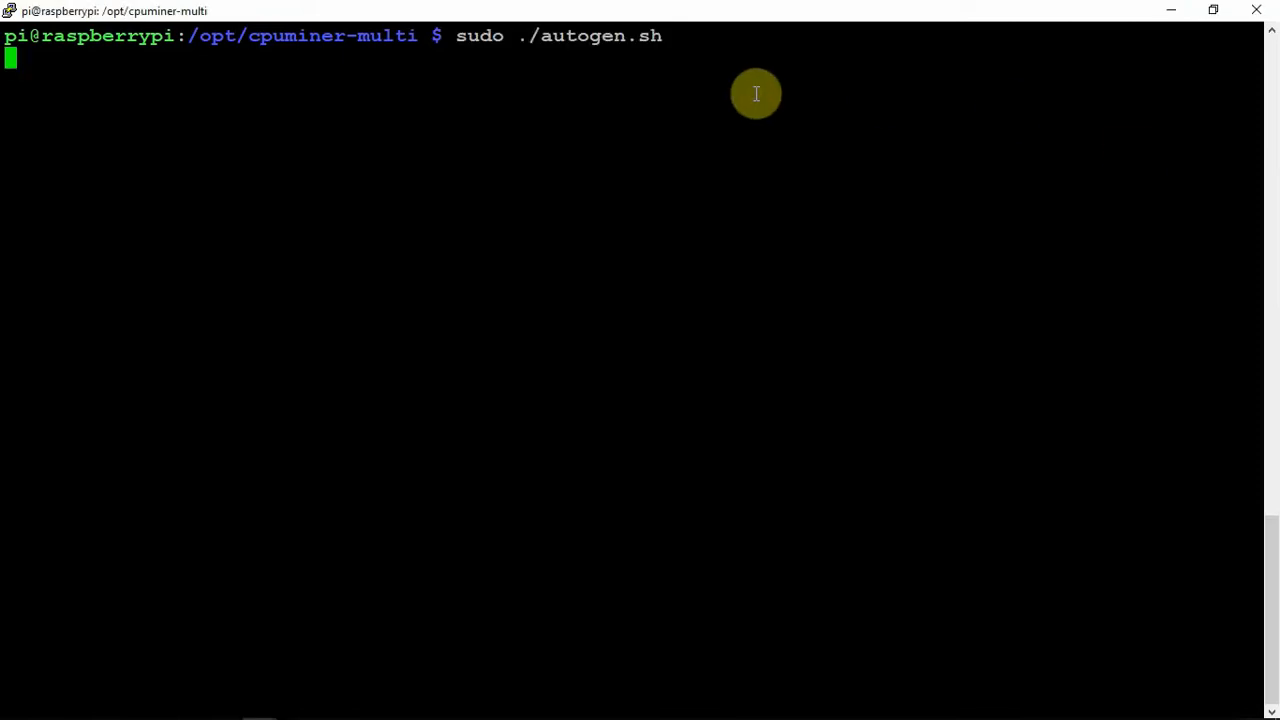
mouse_move(756, 94)
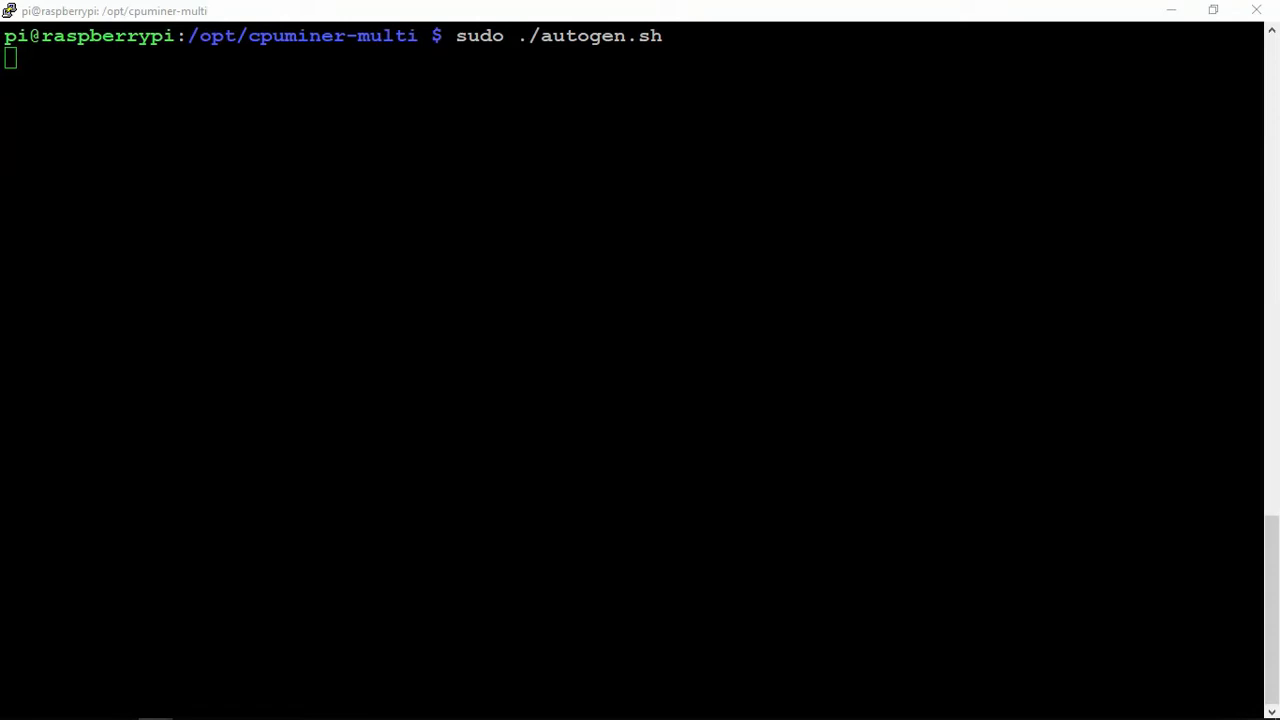
mouse_move(629, 173)
type("sudo ./configure")
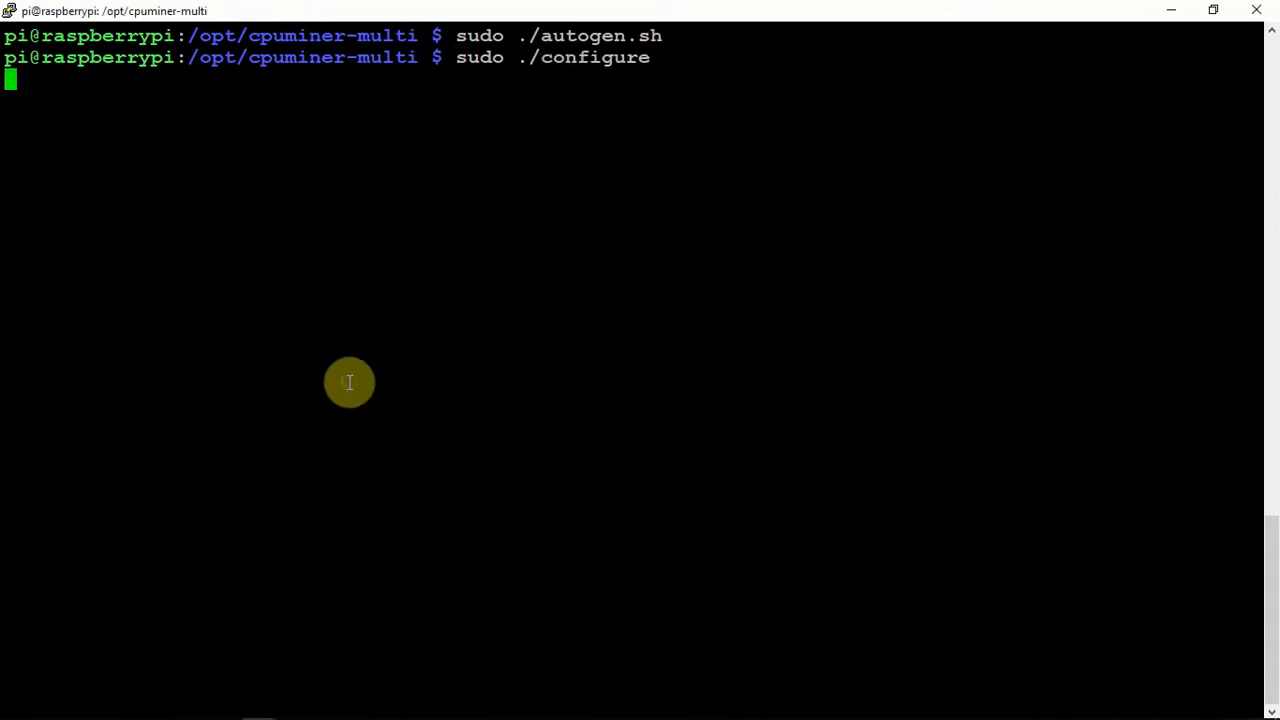
- Run sudo ./configure and follow its checks until the Makefiles and config.status are generated
key("Return")
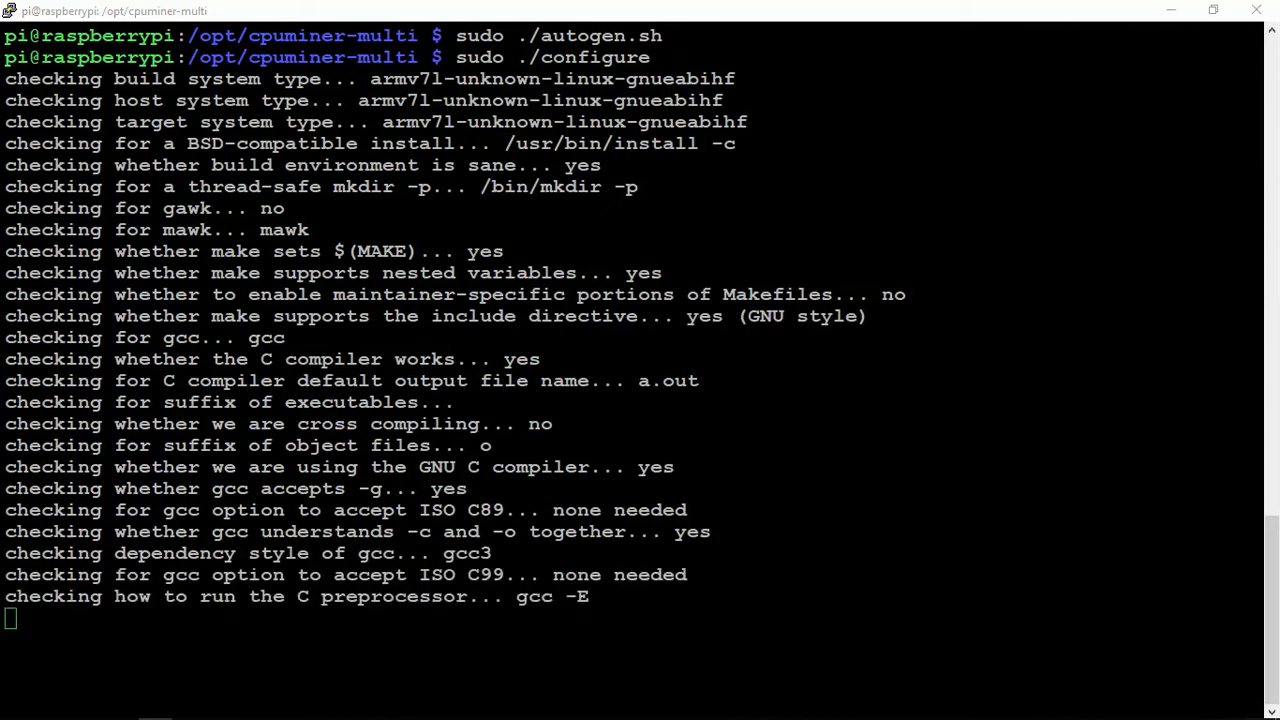
scroll("down", 3)
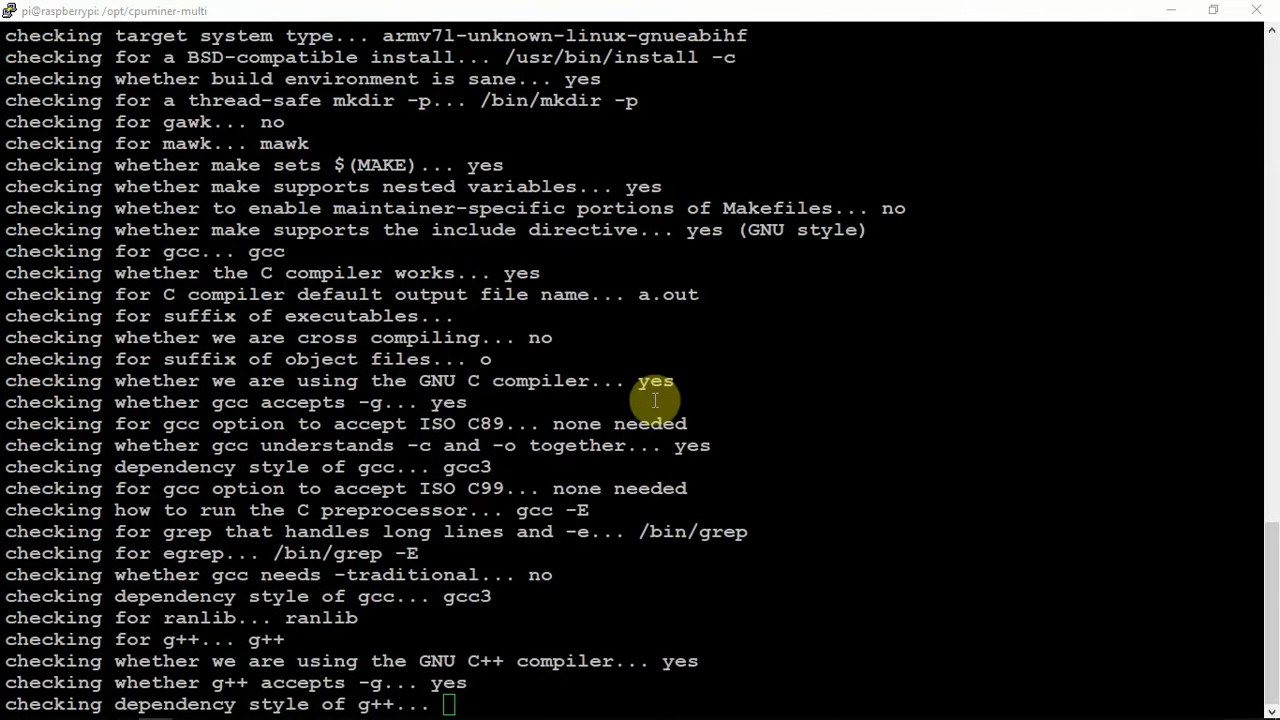
scroll("down", 3)
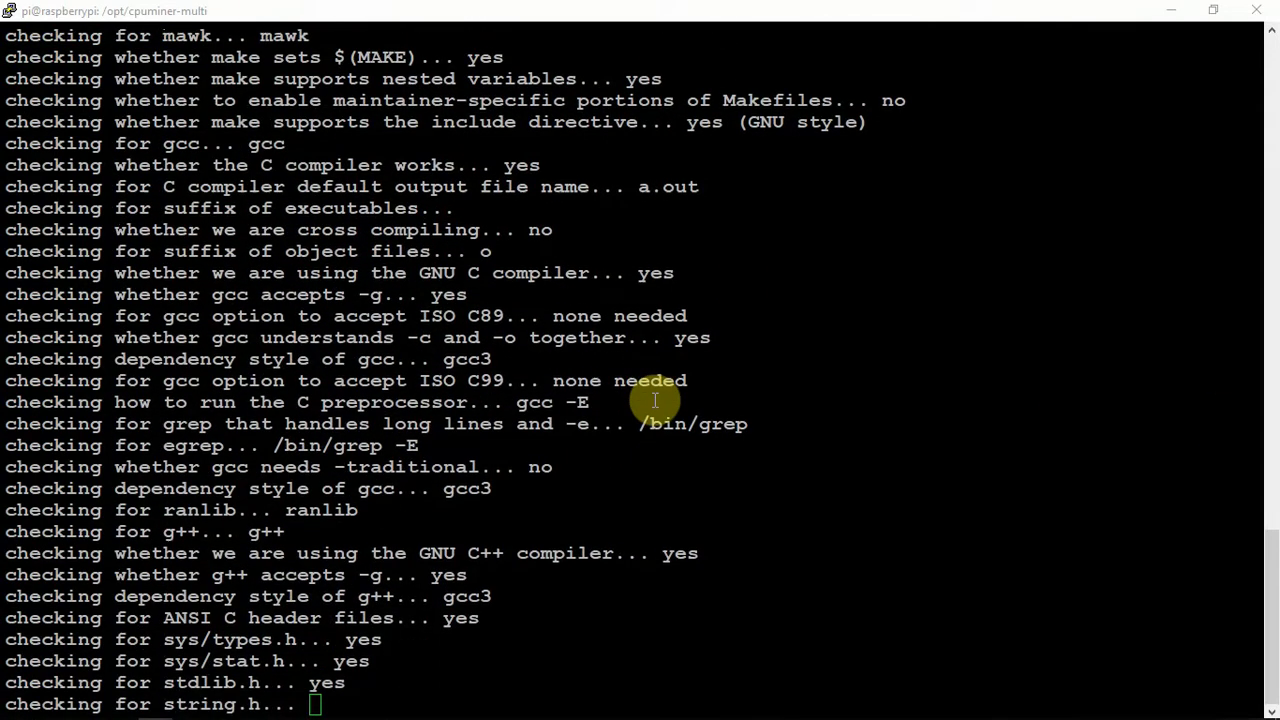
scroll("down", 3)
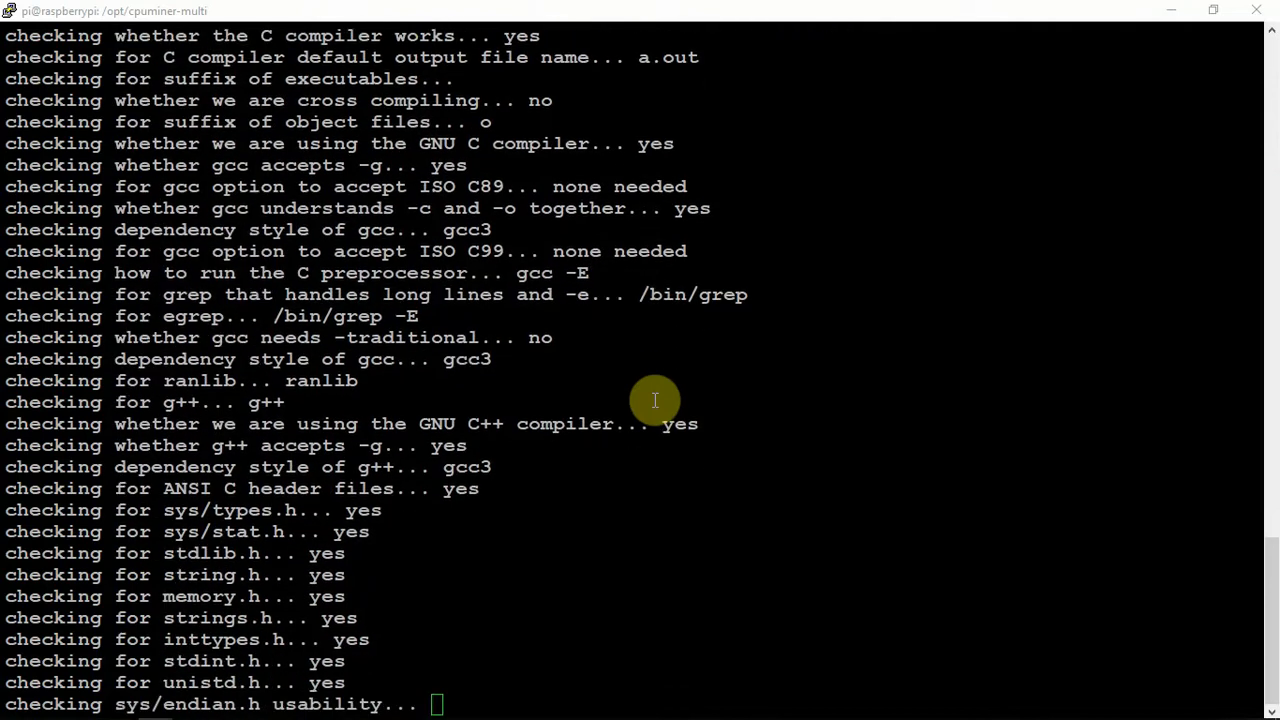
scroll("down", 3)
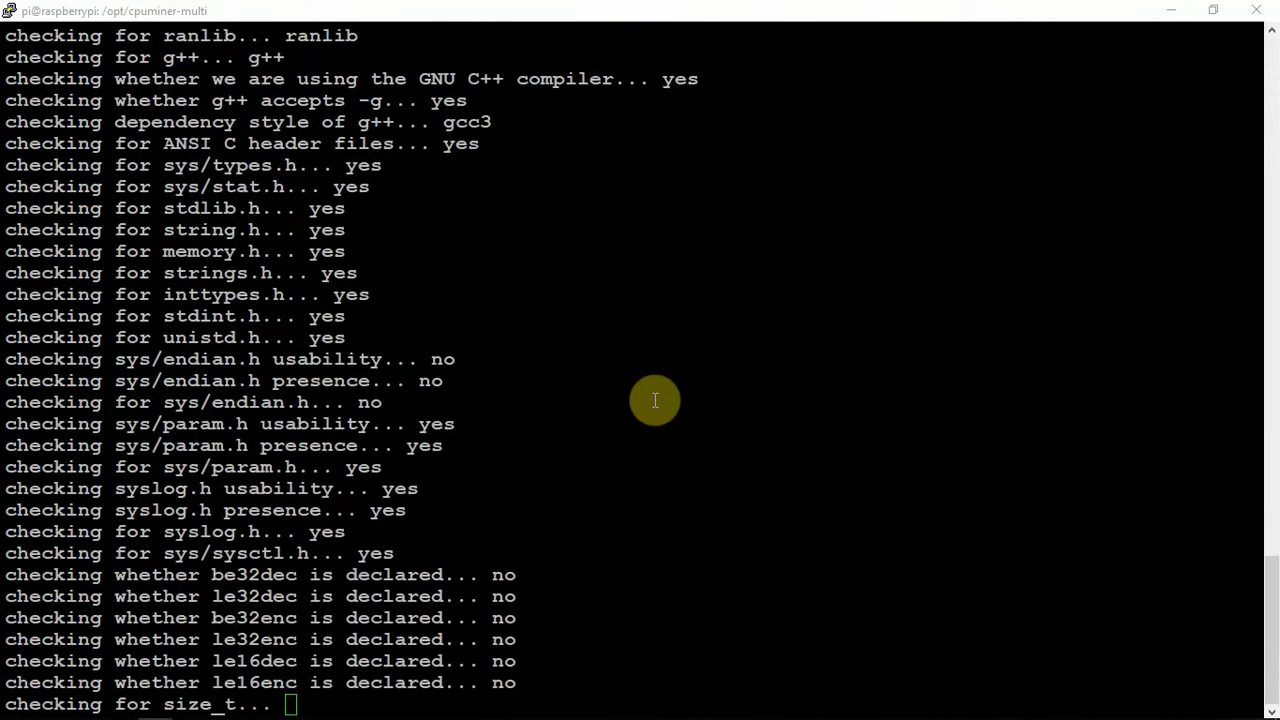
scroll("down", 3)
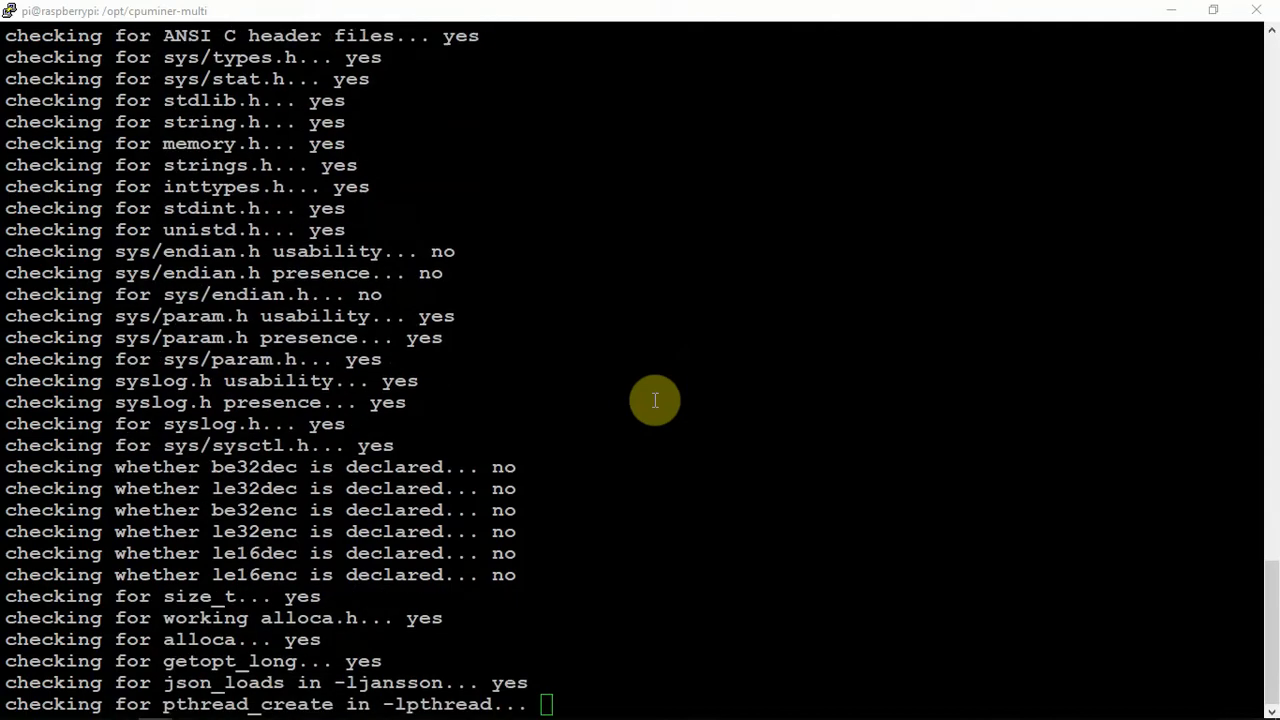
scroll("down", 3)
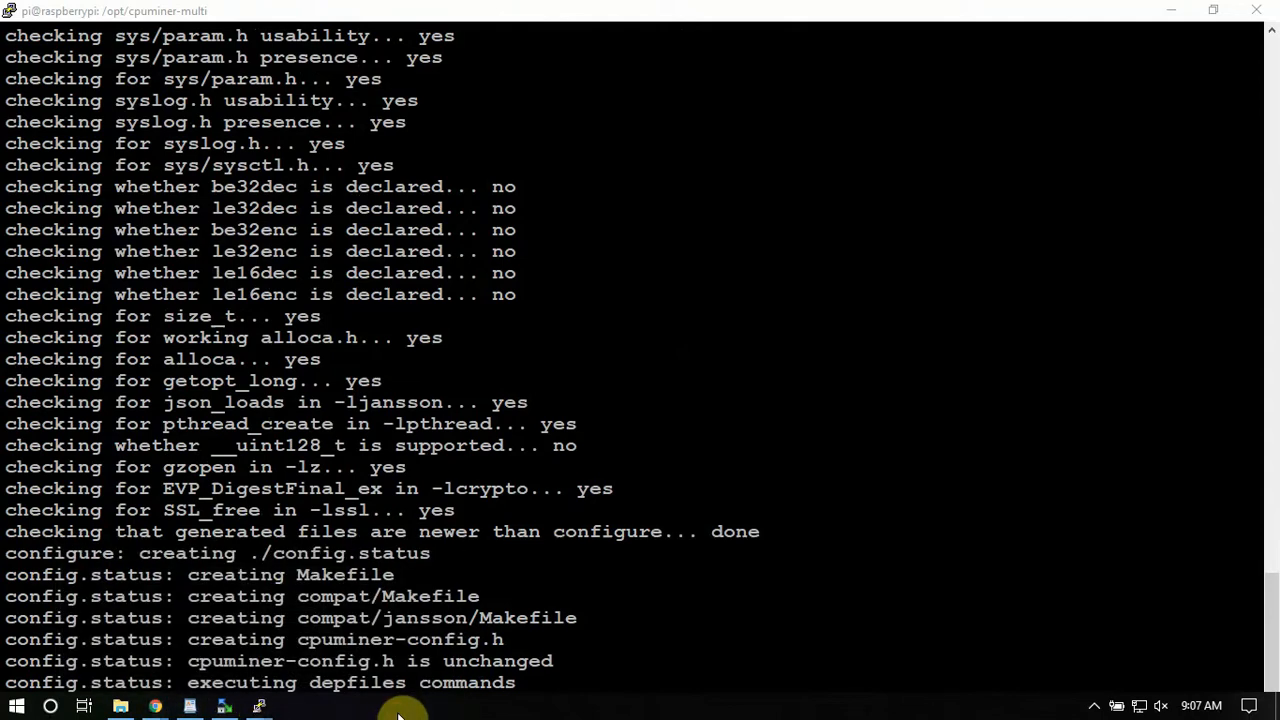
mouse_move(1081, 8)
type("sudo ./build.sh")
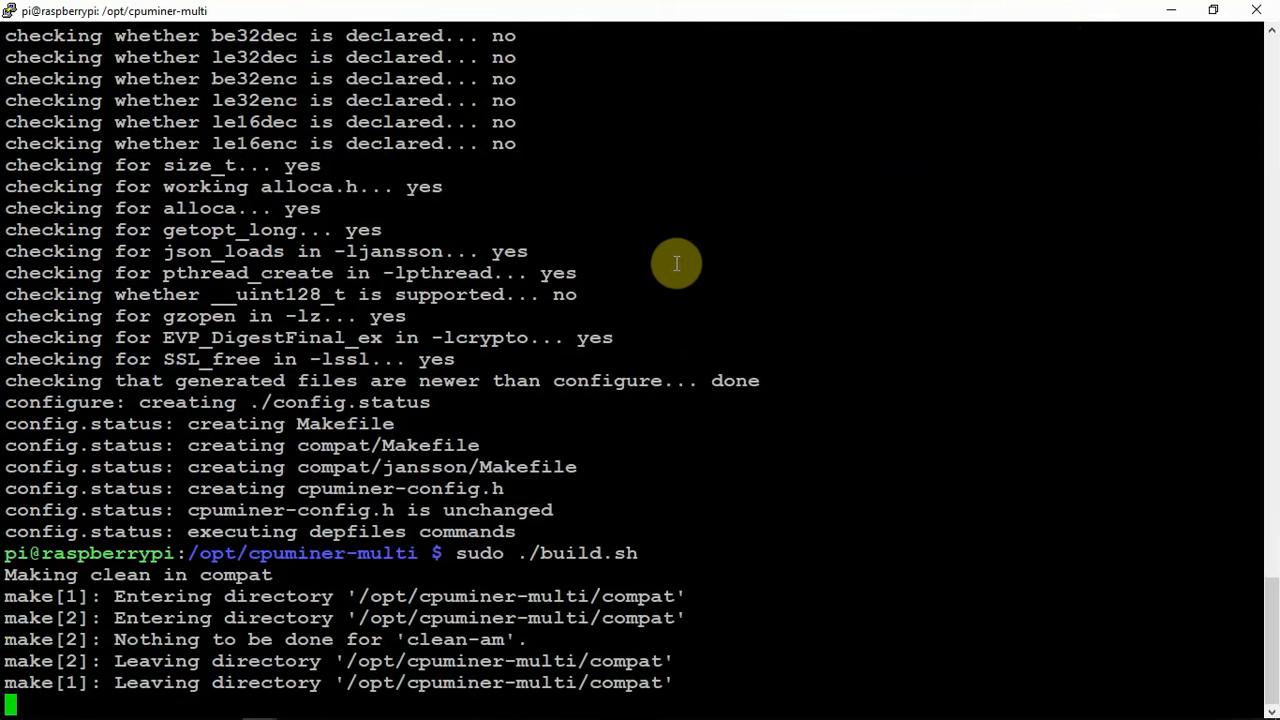
- Follow the sudo ./build.sh output until cpuminer is compiled and linked
scroll("down", 3)
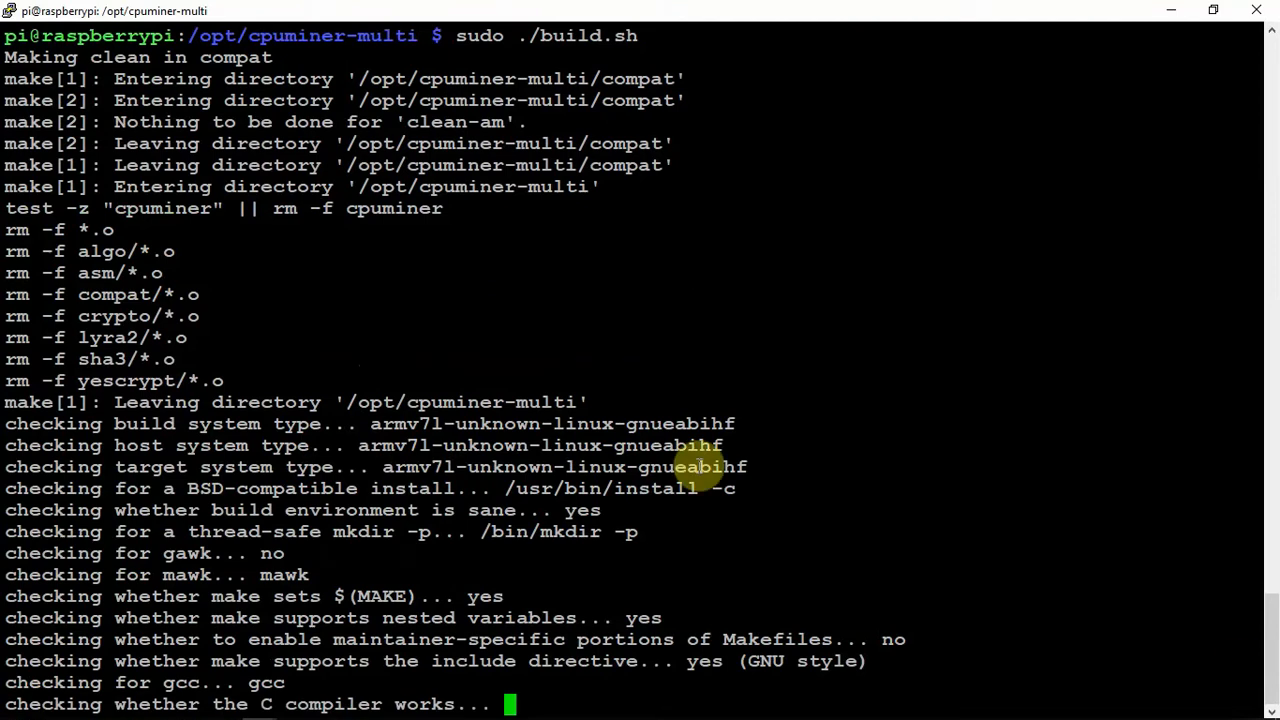
scroll("down", 3)
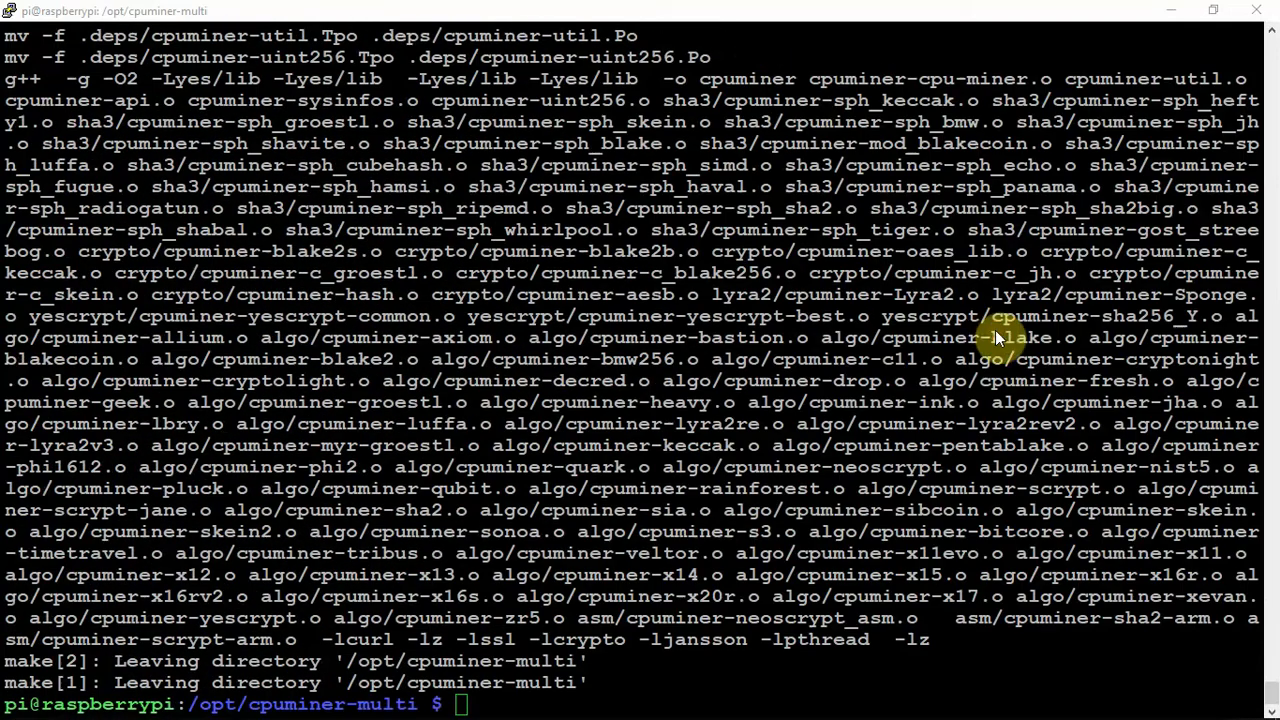
mouse_move(235, 385)
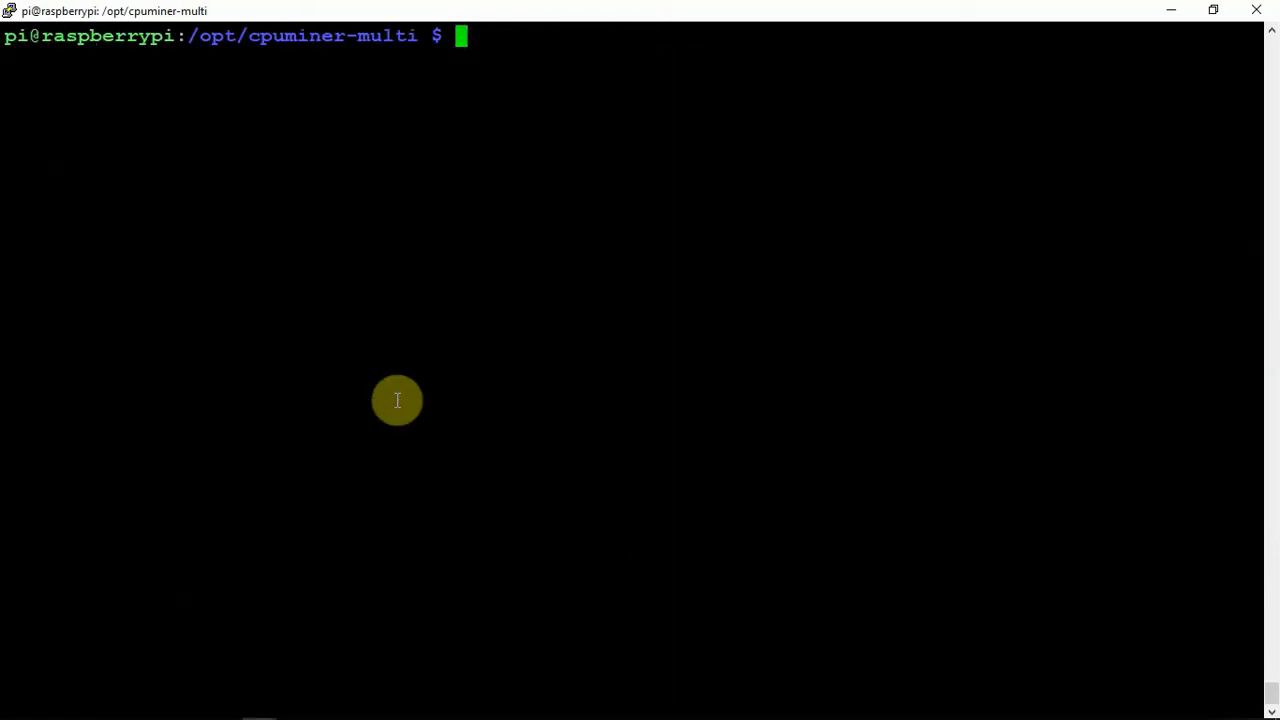
- Type the cpuminer cryptonight command for xmr.pool.minergate.com:45700 with an 'emailaddress' username placeholder
type("./cpuminer -a cryptonight -o stratum+tcp://xmr.pool.minergate.com:45700 -u")
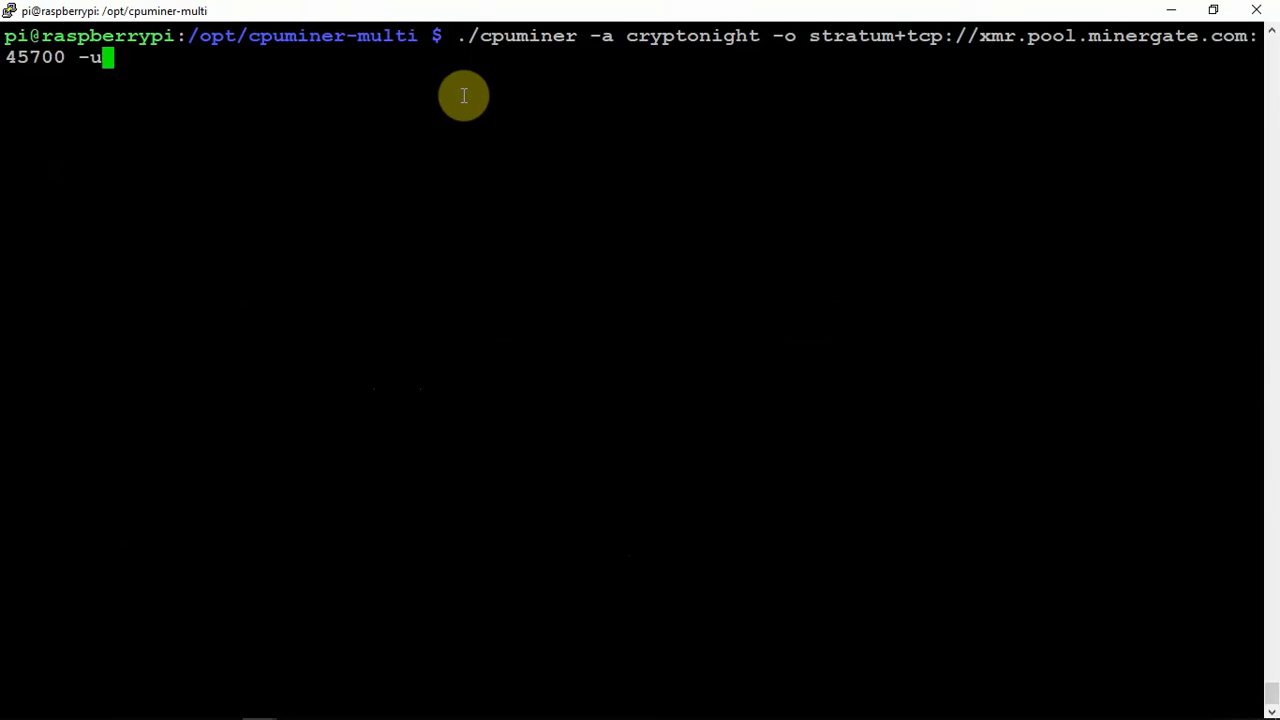
mouse_move(303, 85)
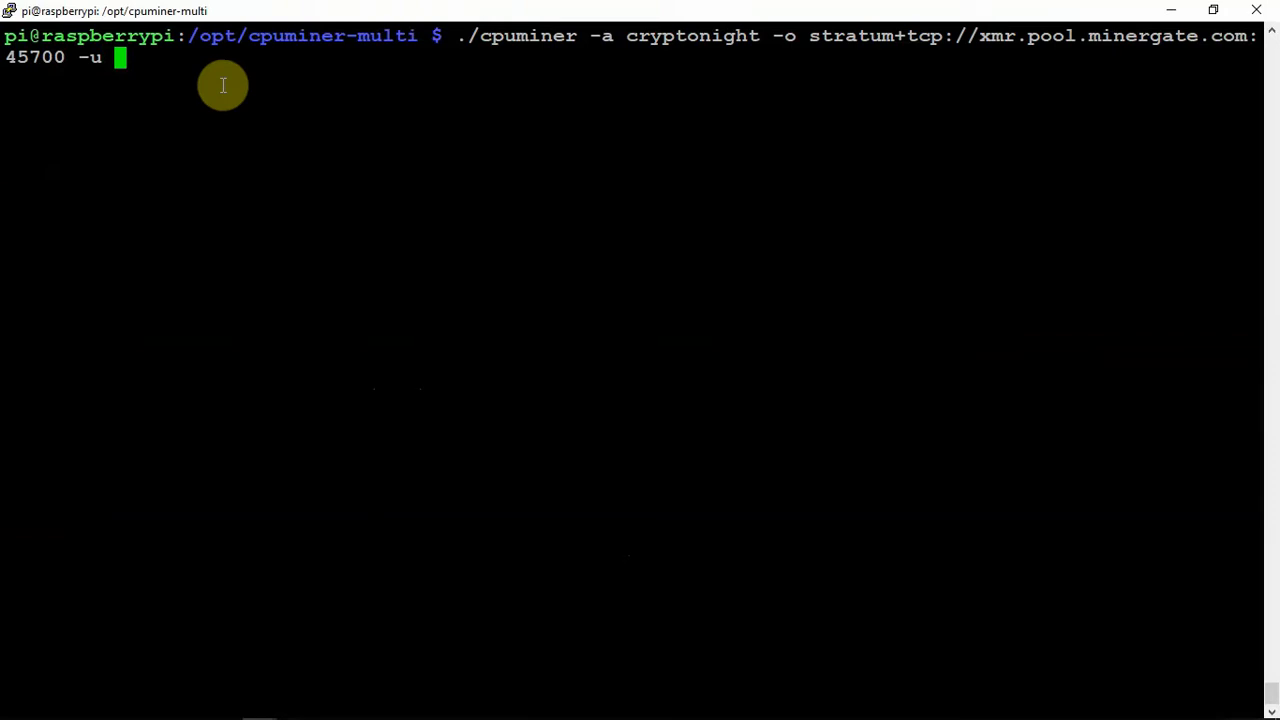
type("email")
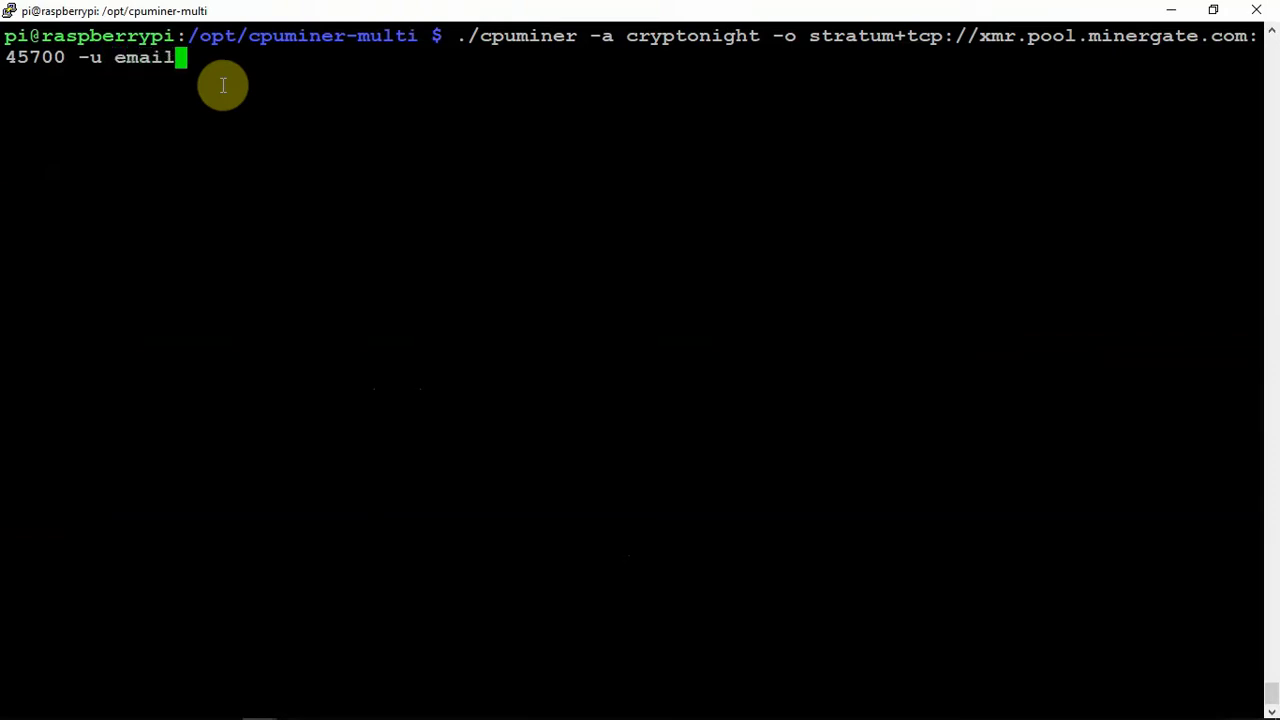
type("ad")
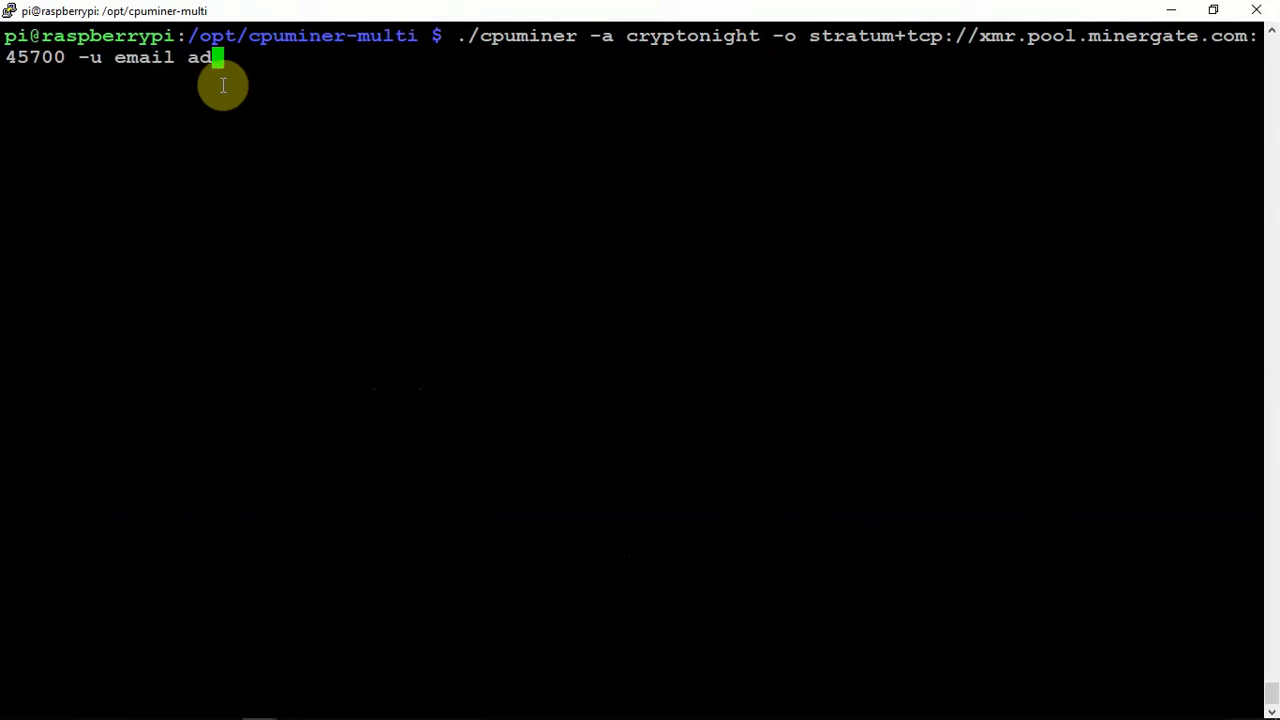
type("dre")
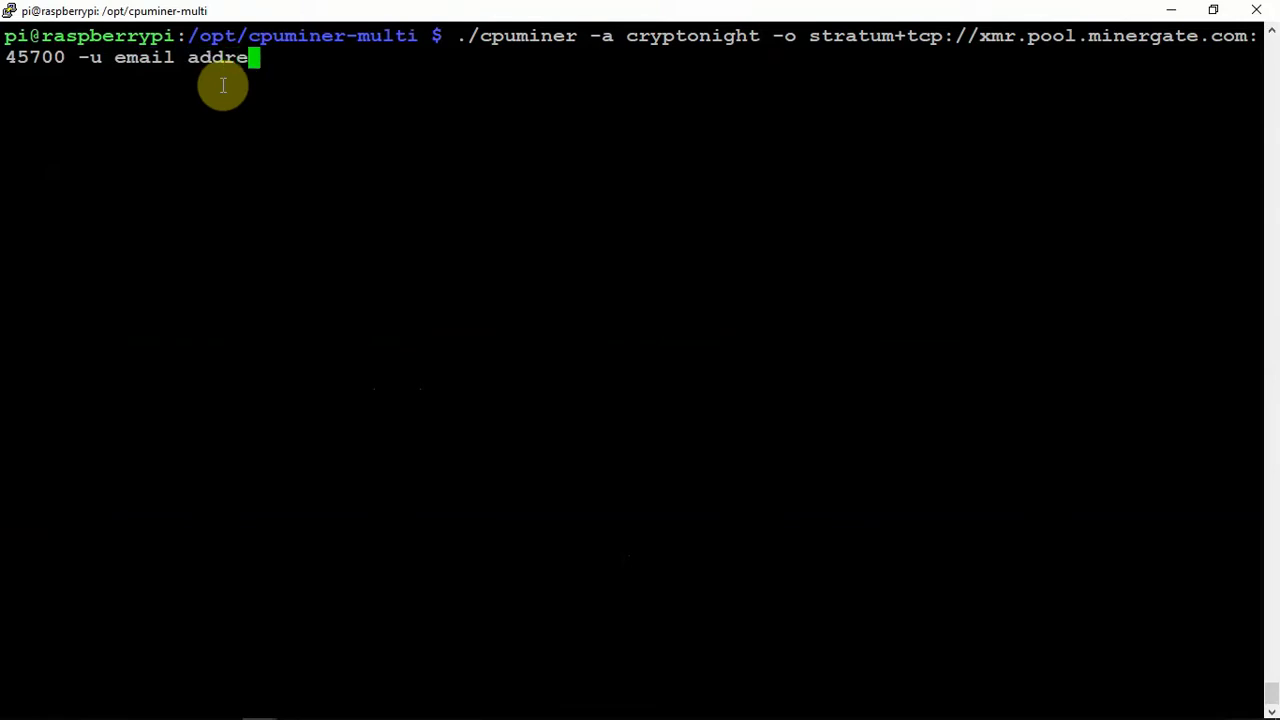
type("ss")
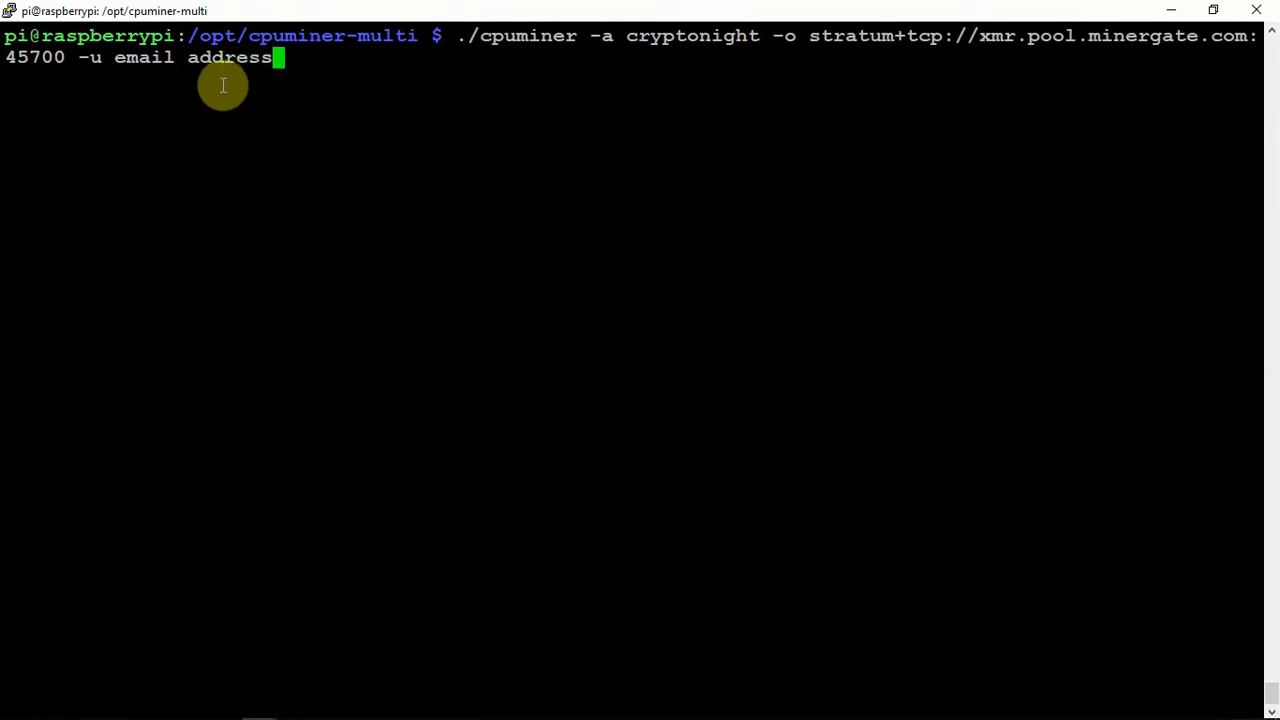
- Erase the username placeholder and abandon the unfinished miner command
key("BackSpace")
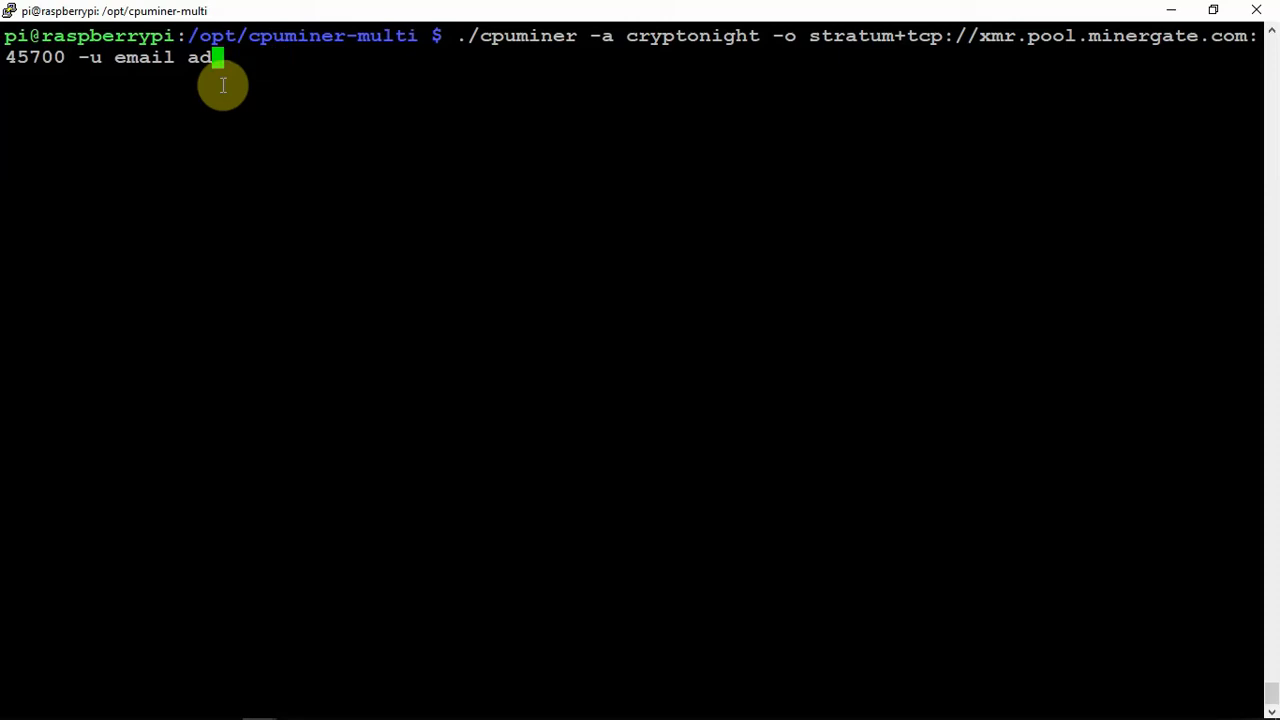
key("BackSpace")
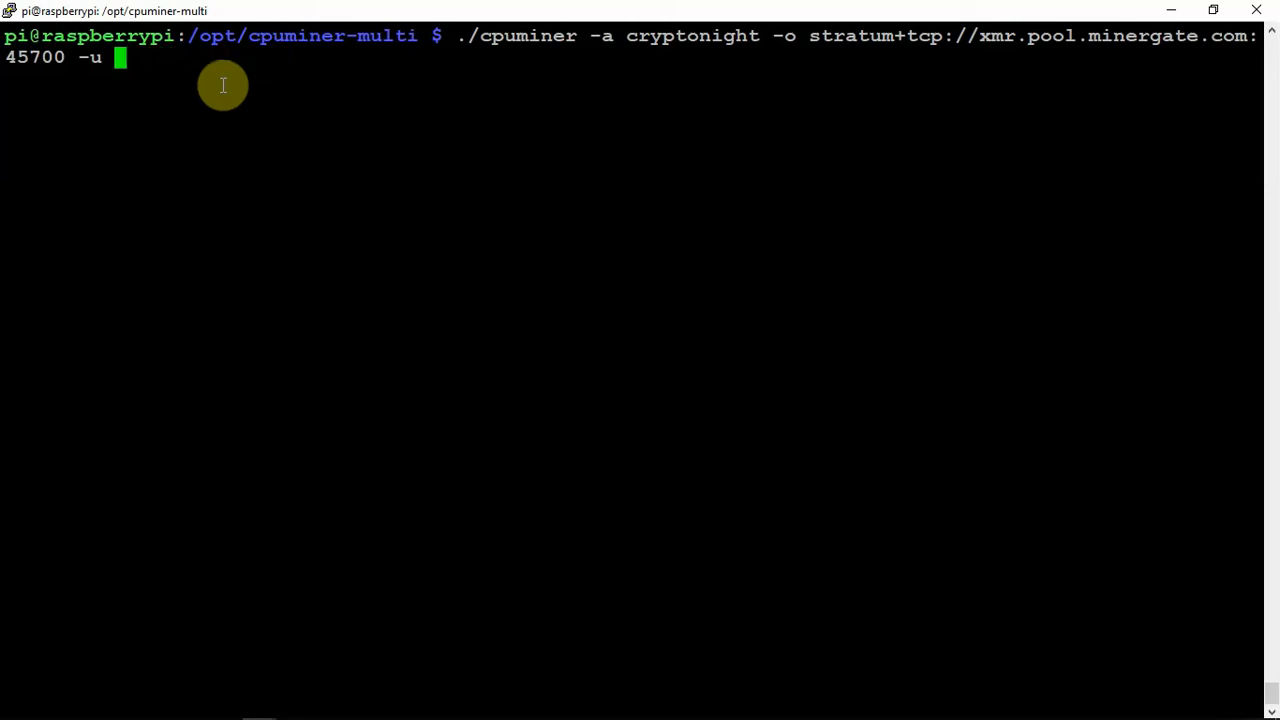
key("Return")
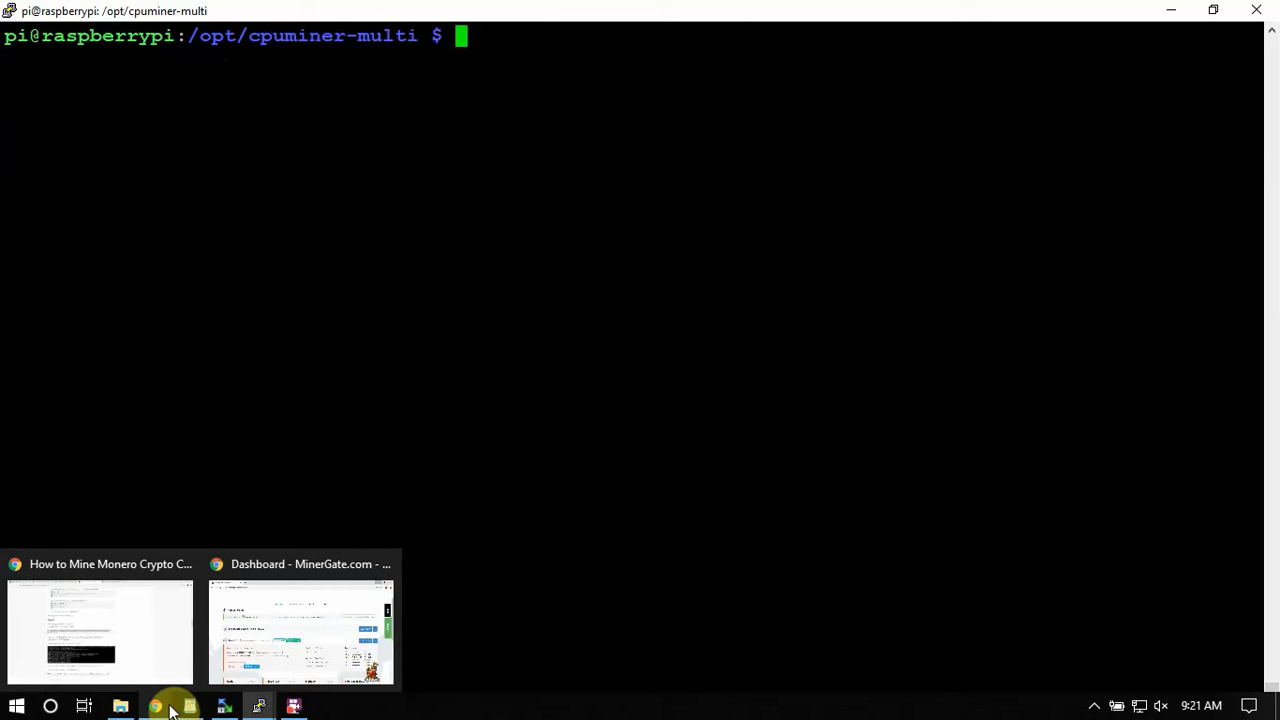
- Switch to the Dashboard - MinerGate.com browser tab showing Monero mining offline
left_click(301, 631)
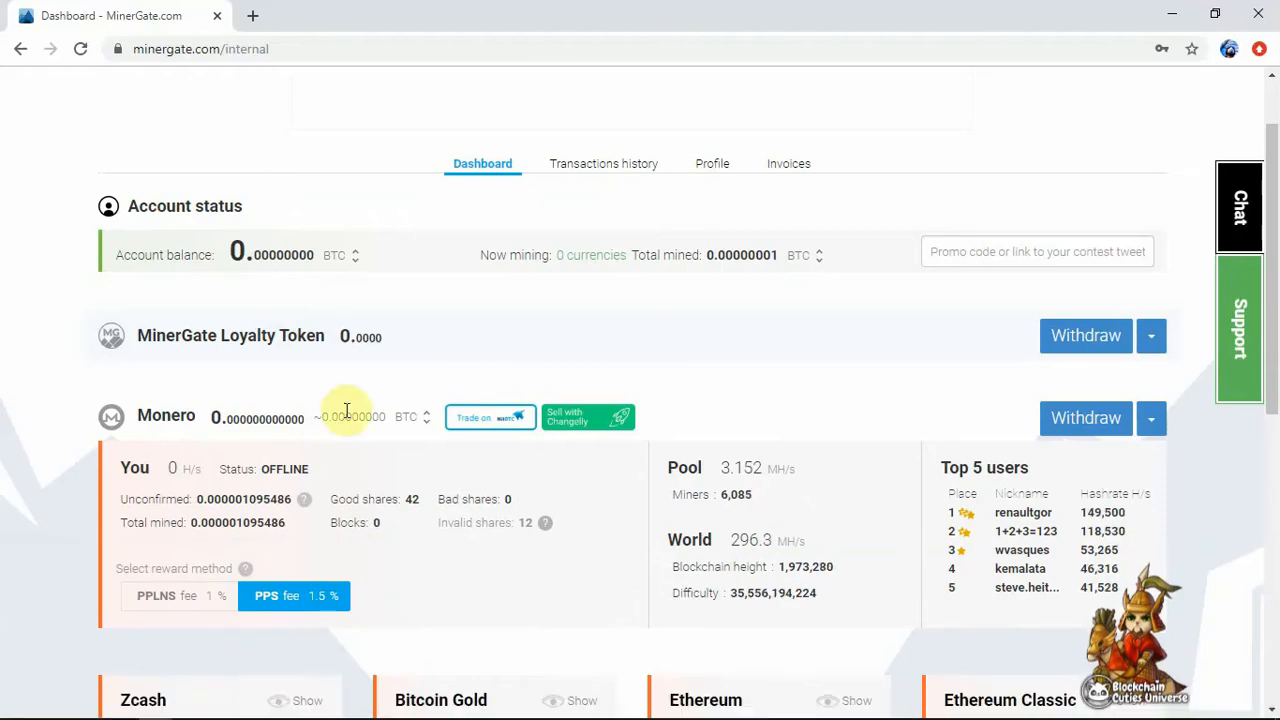
mouse_move(305, 661)
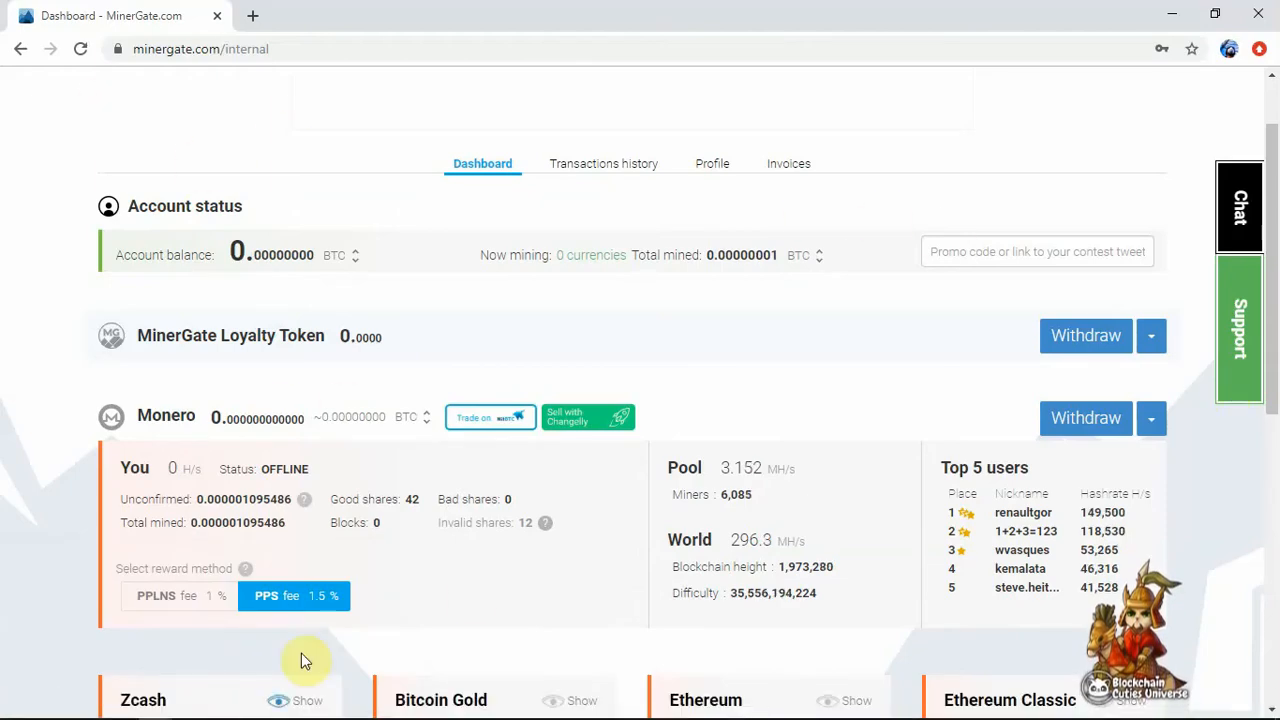
mouse_move(130, 452)
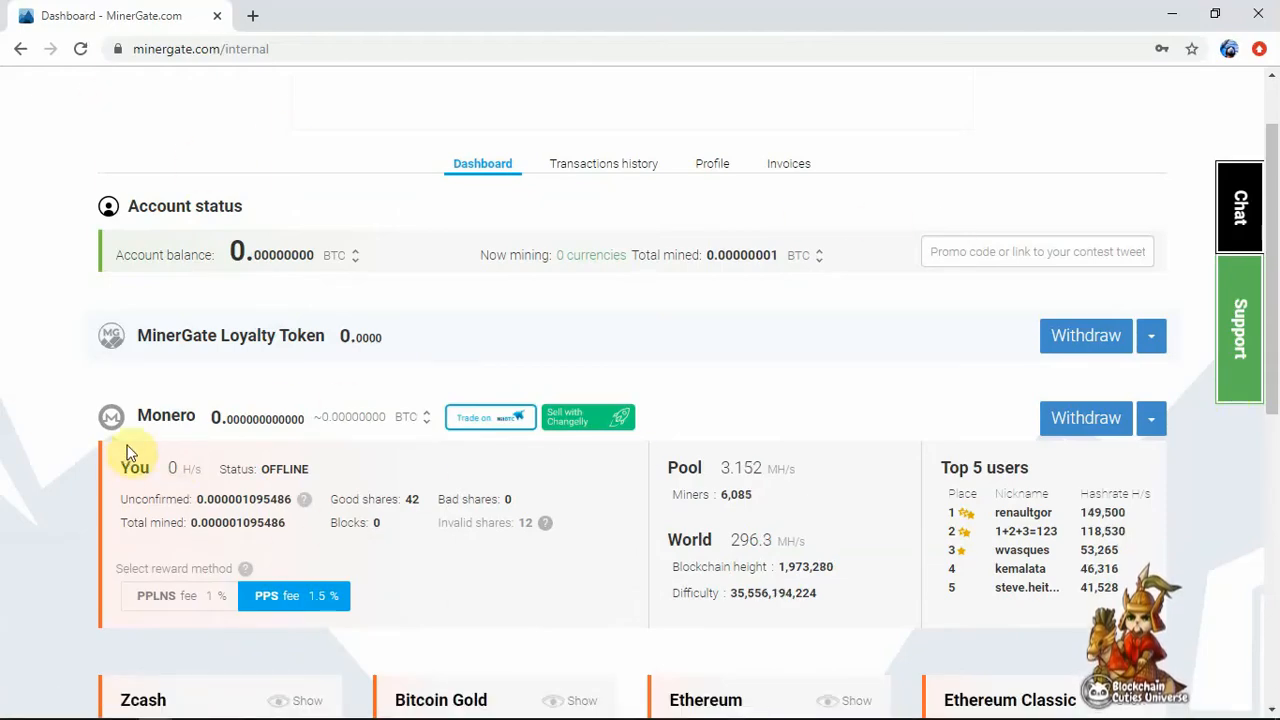
mouse_move(143, 432)
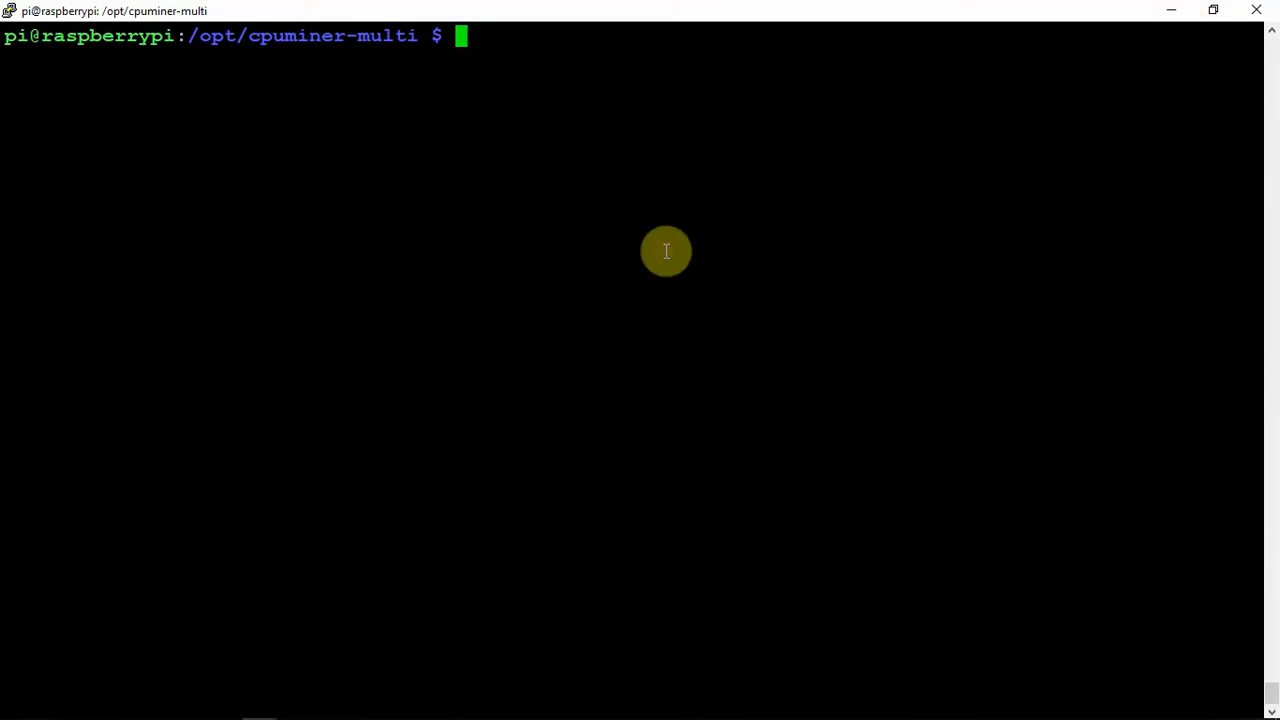
mouse_move(618, 264)
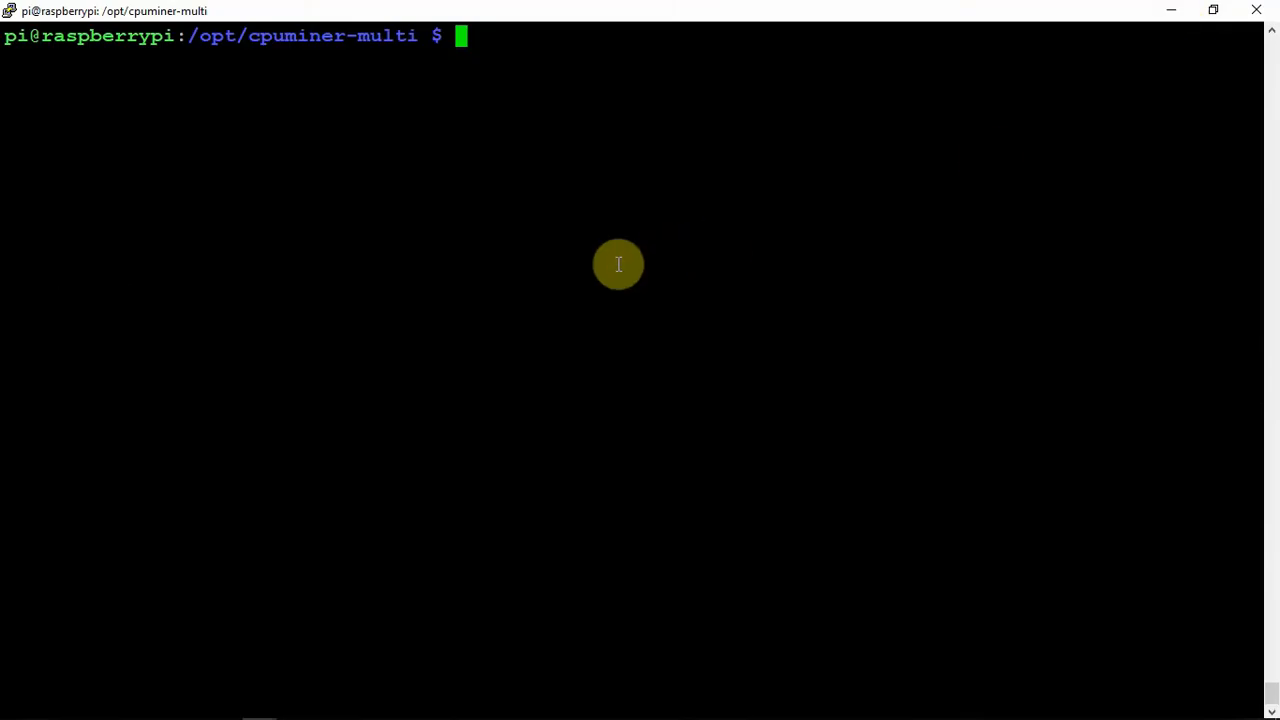